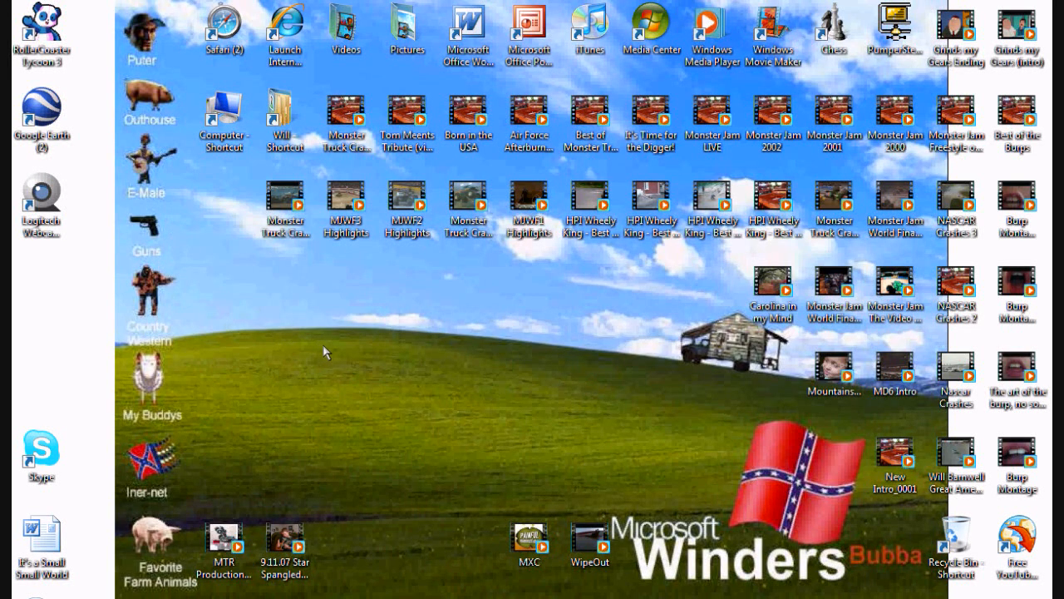
{"action": "mouse_move", "coordinate": [303, 361]}
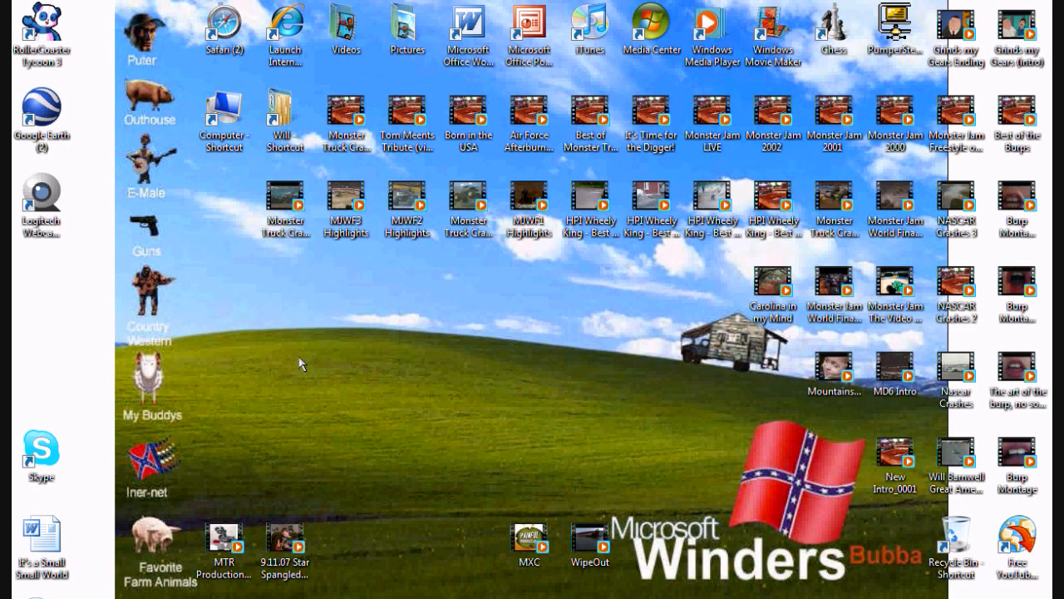
{"action": "mouse_move", "coordinate": [347, 350]}
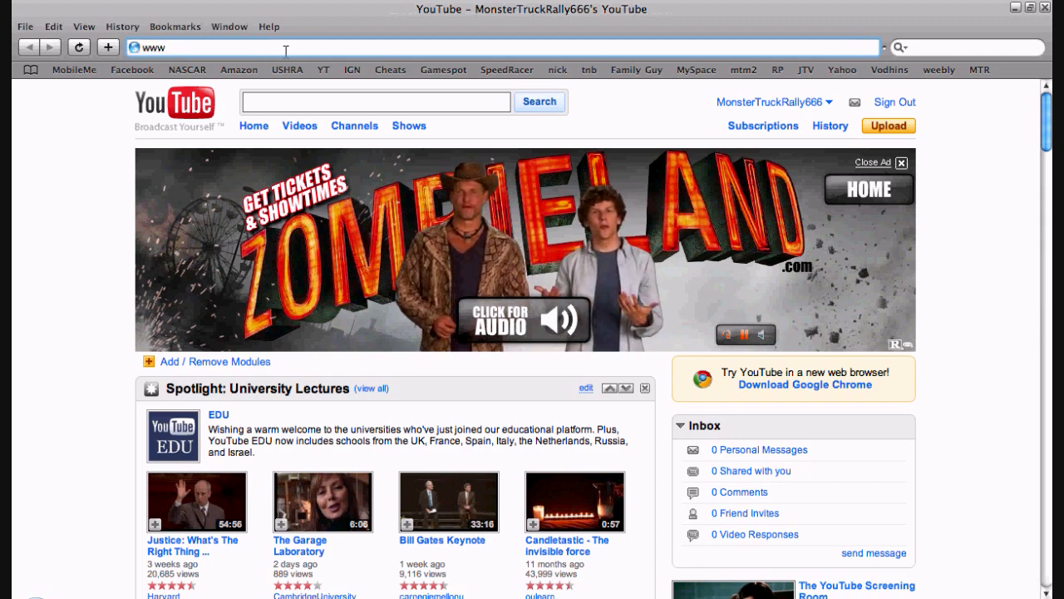
{"action": "type", "text": "www.mtm2.com/"}
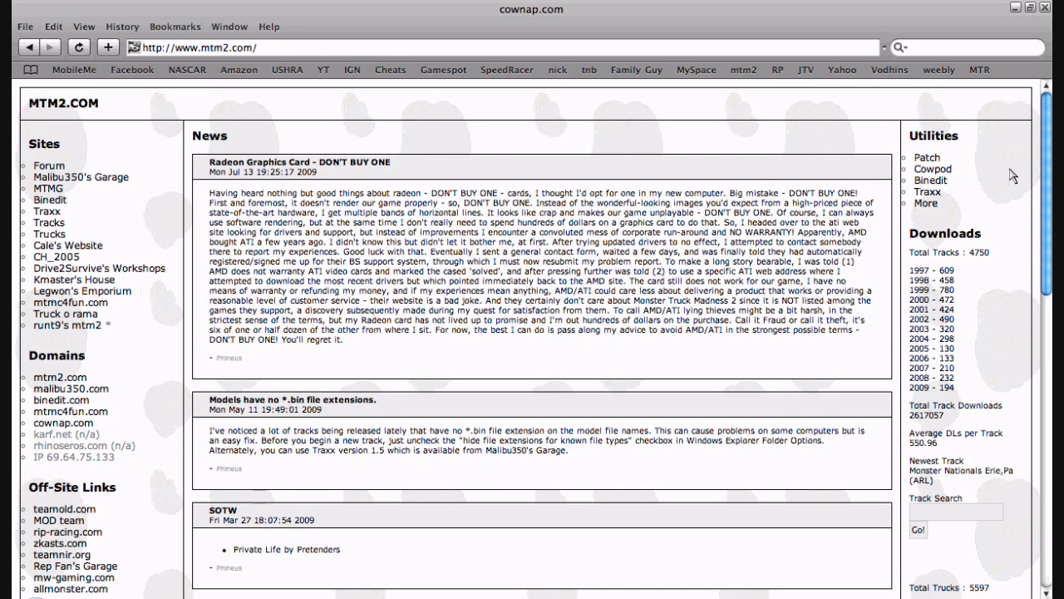
{"action": "scroll", "scroll_direction": "down", "scroll_amount": 3}
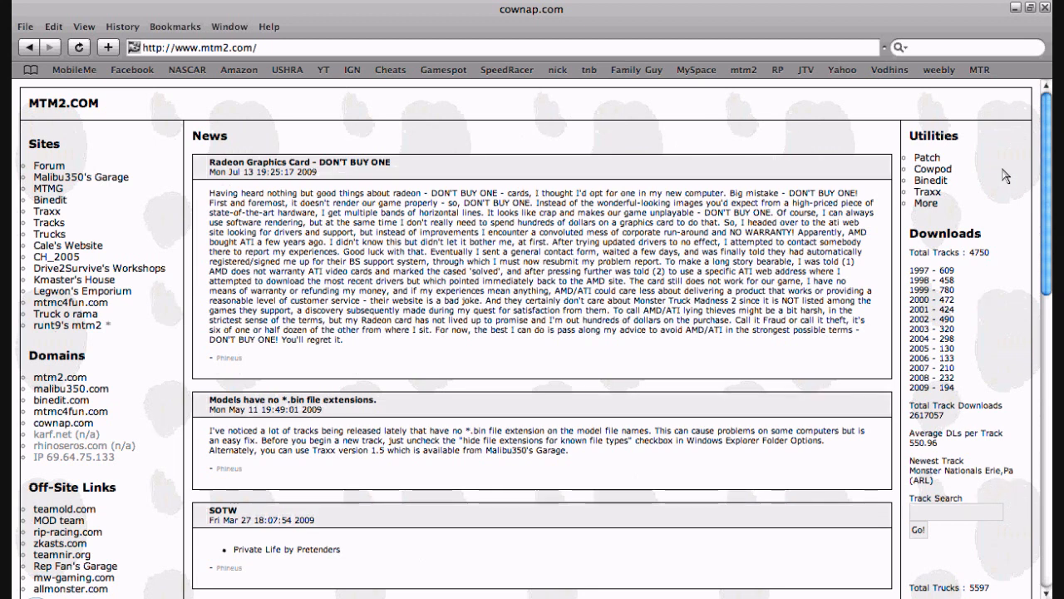
{"action": "mouse_move", "coordinate": [956, 181]}
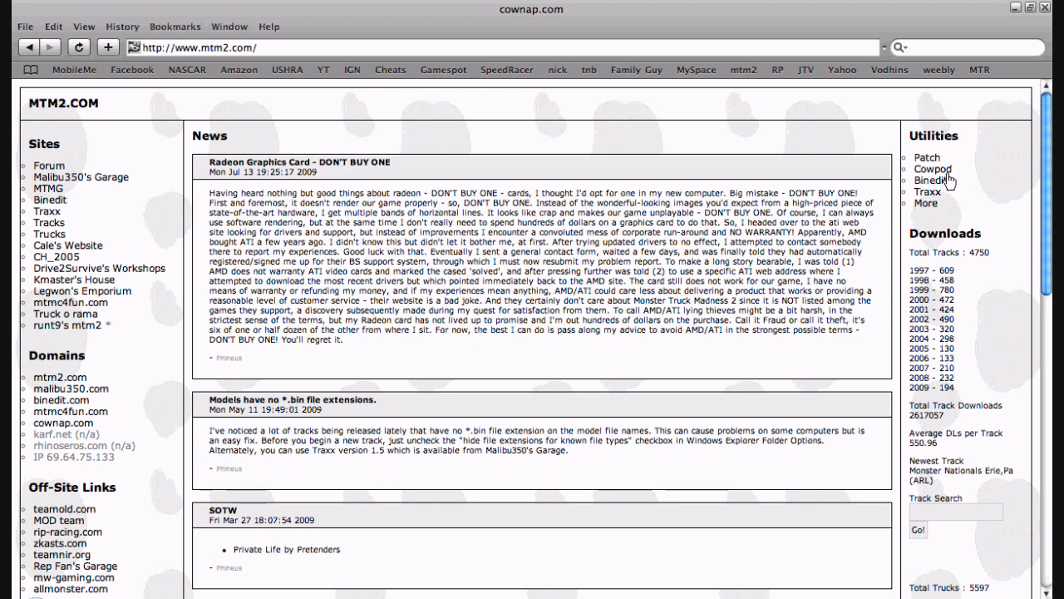
{"action": "mouse_move", "coordinate": [949, 179]}
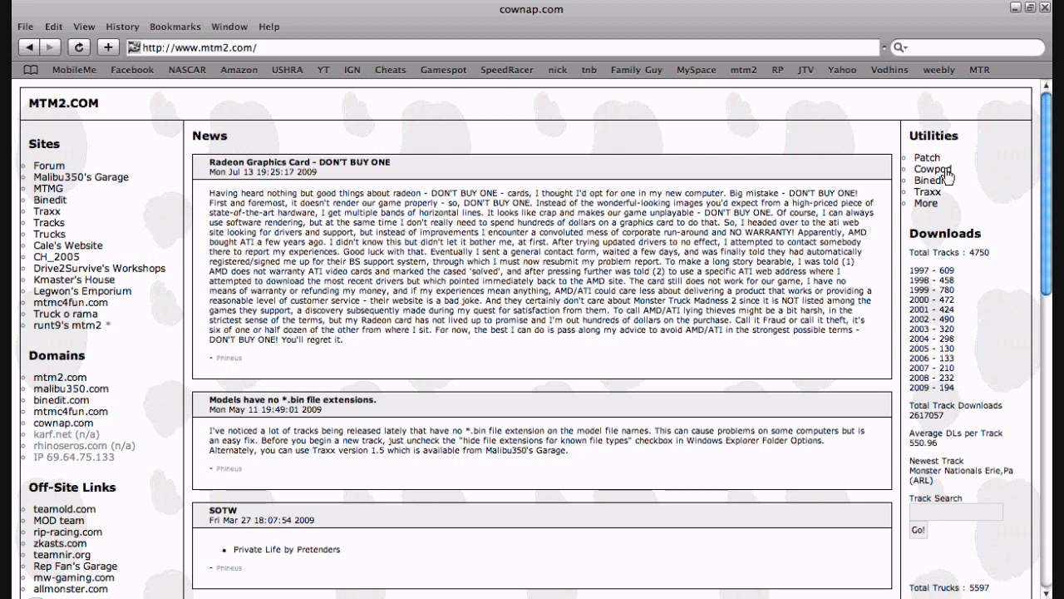
{"action": "mouse_move", "coordinate": [950, 183]}
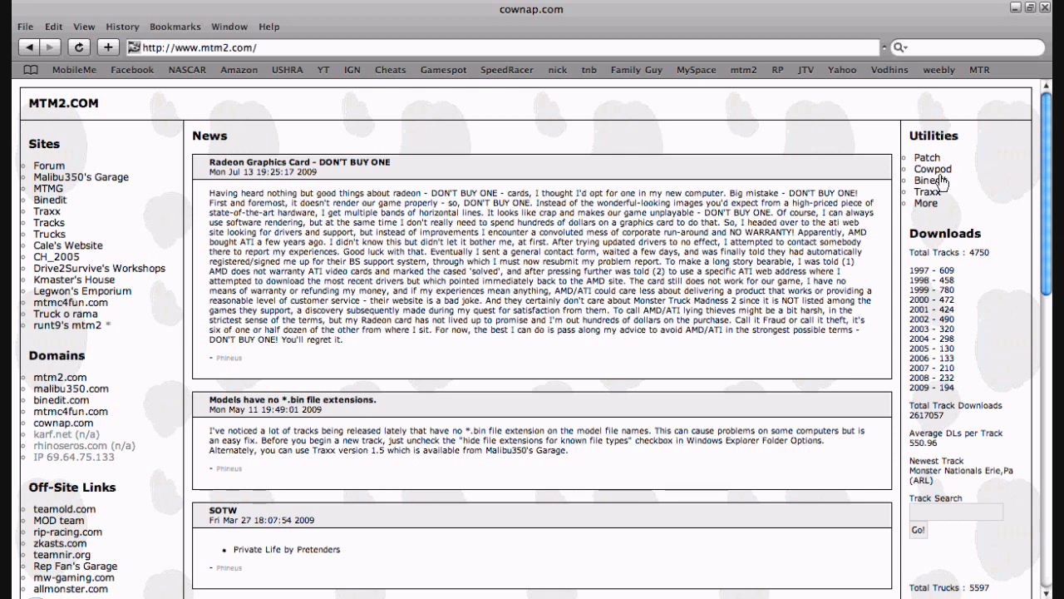
- Open the Cowpod utility page on MTM2.com and scroll to the Cowpod.exe download
{"action": "left_click", "coordinate": [933, 168]}
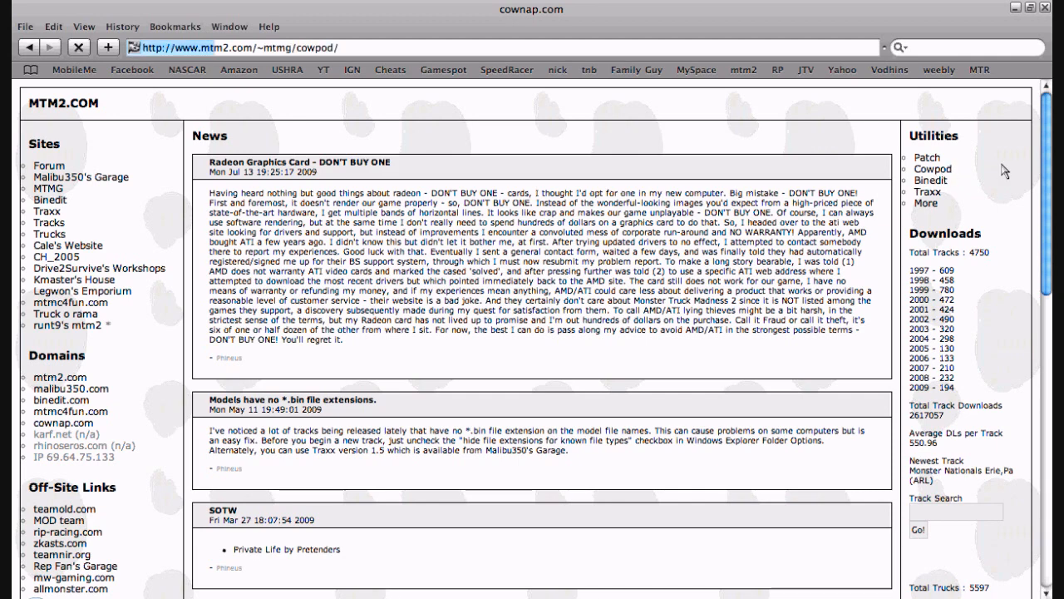
{"action": "left_click", "coordinate": [933, 169]}
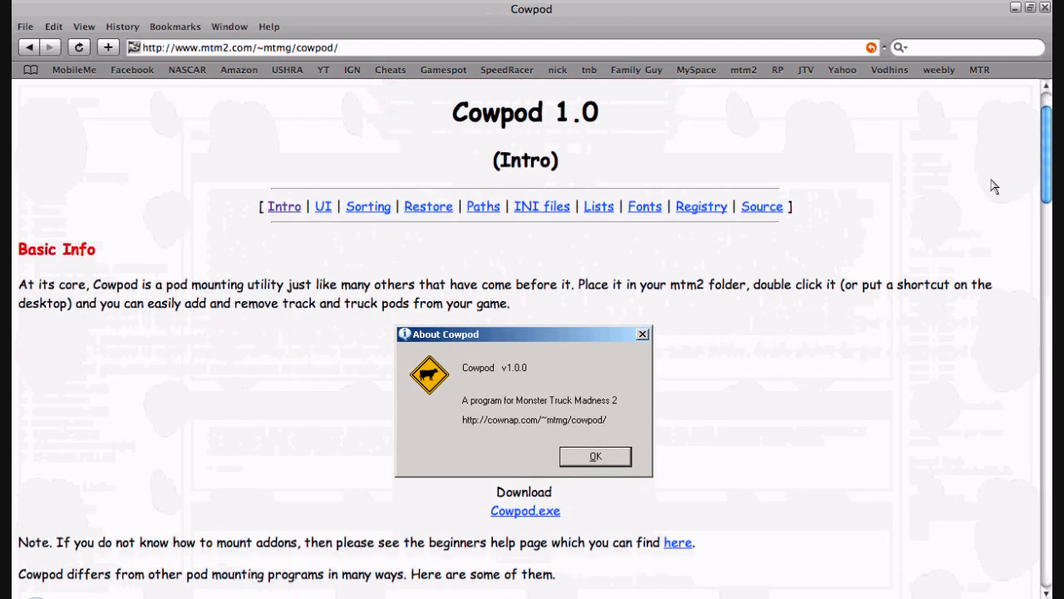
{"action": "scroll", "scroll_direction": "down", "scroll_amount": 3}
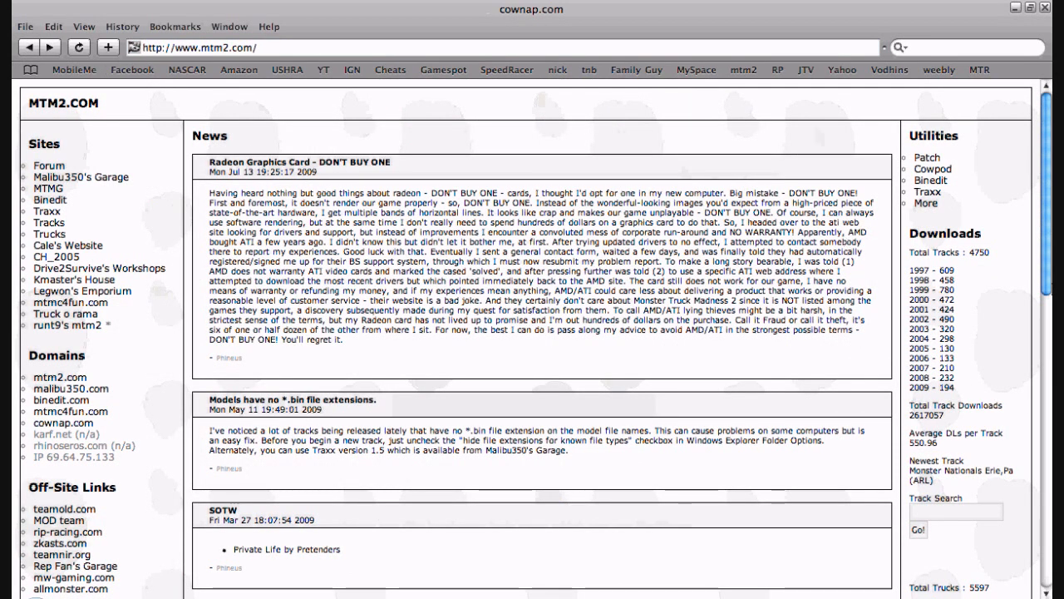
{"action": "mouse_move", "coordinate": [862, 157]}
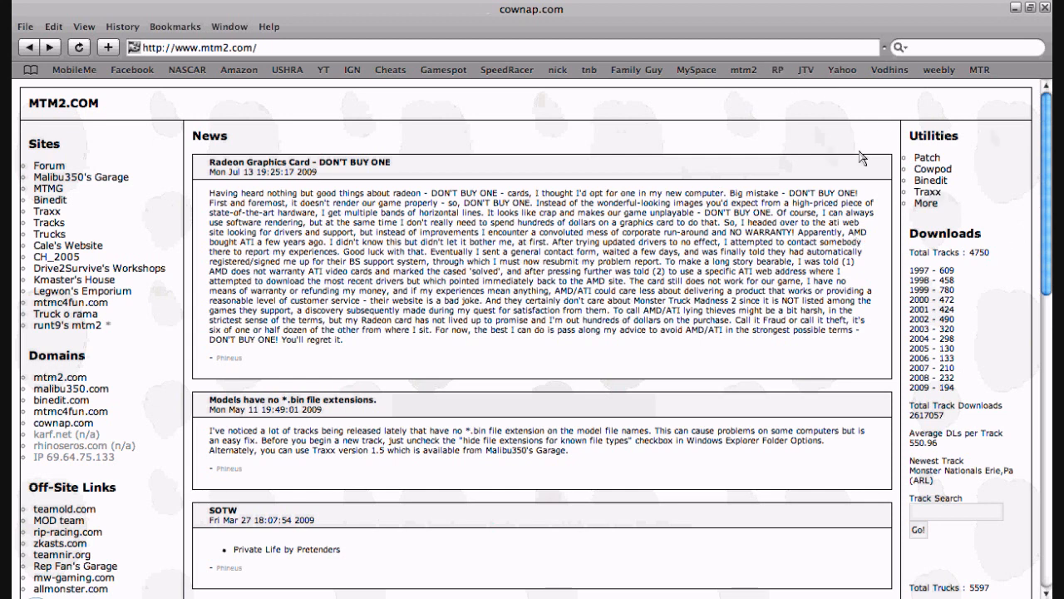
{"action": "mouse_move", "coordinate": [941, 176]}
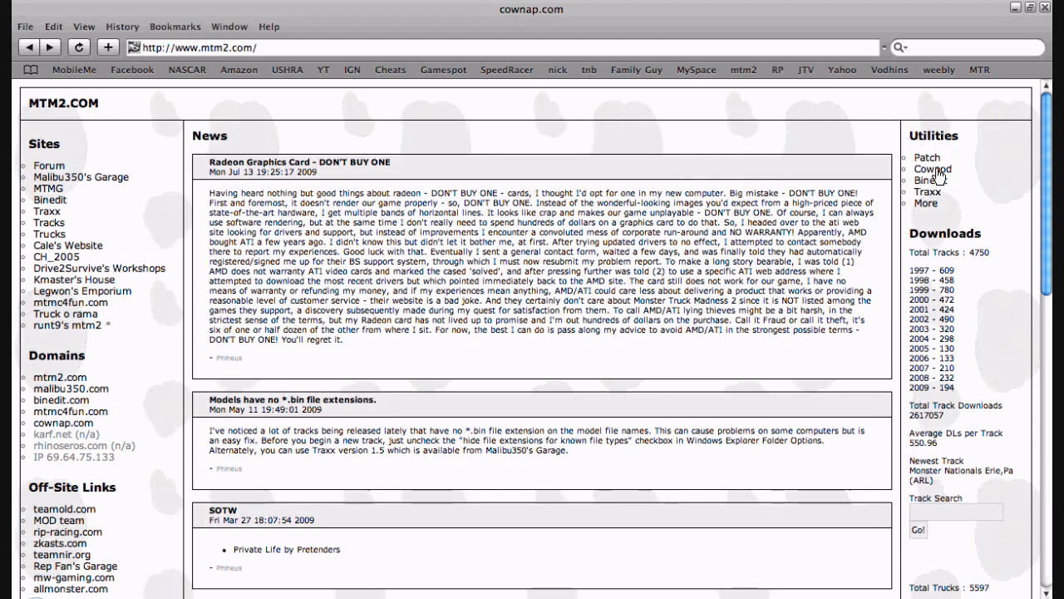
{"action": "left_click", "coordinate": [934, 169]}
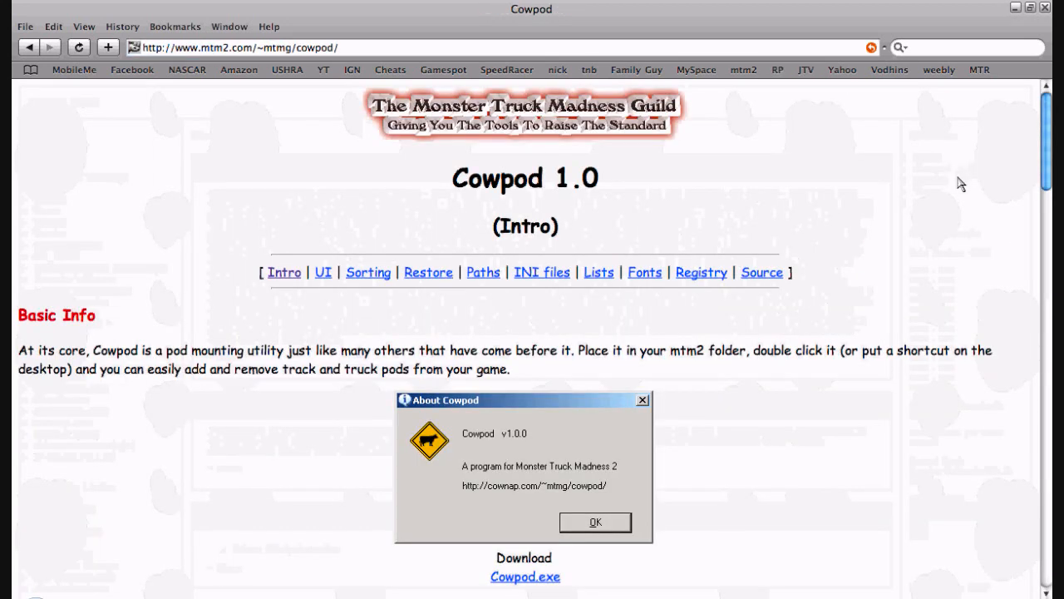
{"action": "mouse_move", "coordinate": [957, 194]}
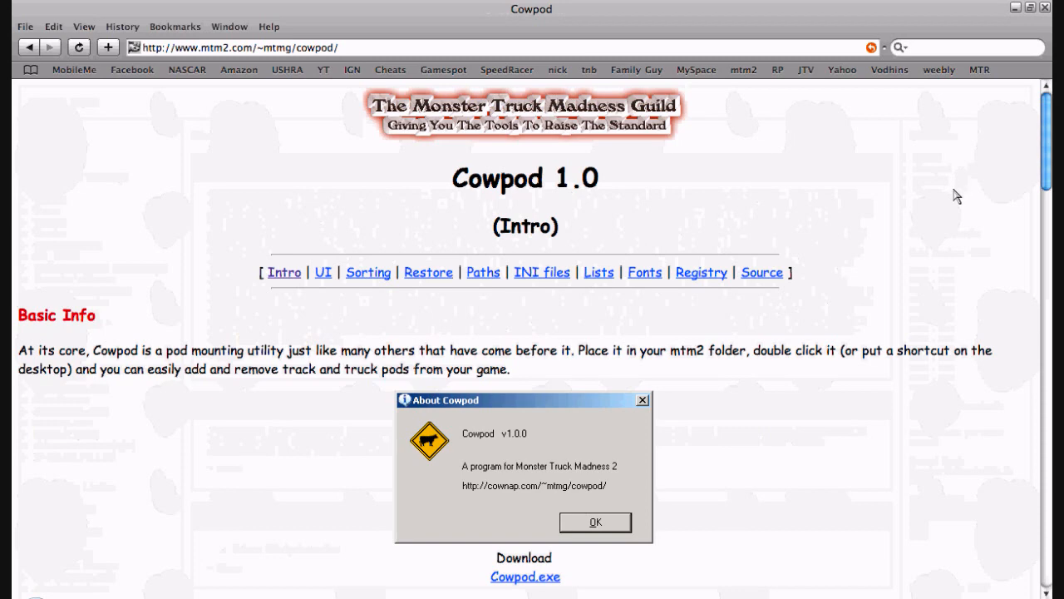
{"action": "mouse_move", "coordinate": [941, 199]}
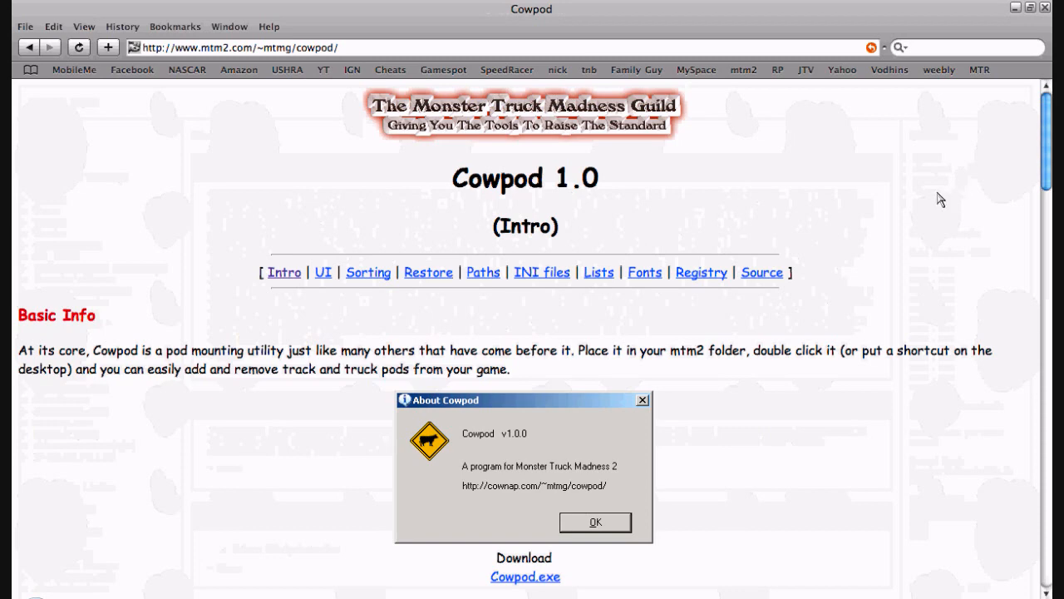
{"action": "scroll", "scroll_direction": "down", "scroll_amount": 3}
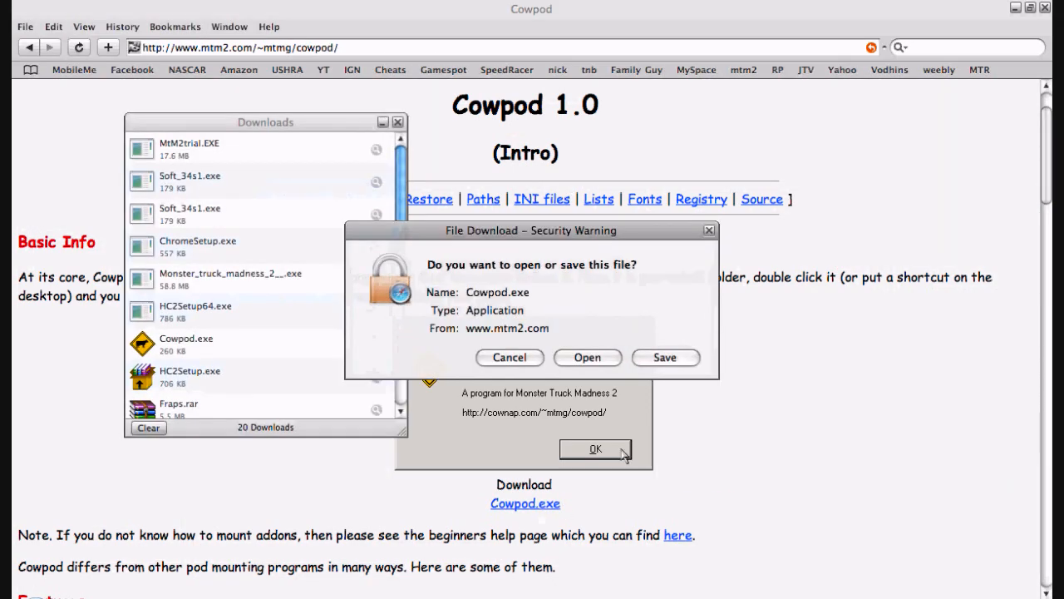
{"action": "mouse_move", "coordinate": [206, 358]}
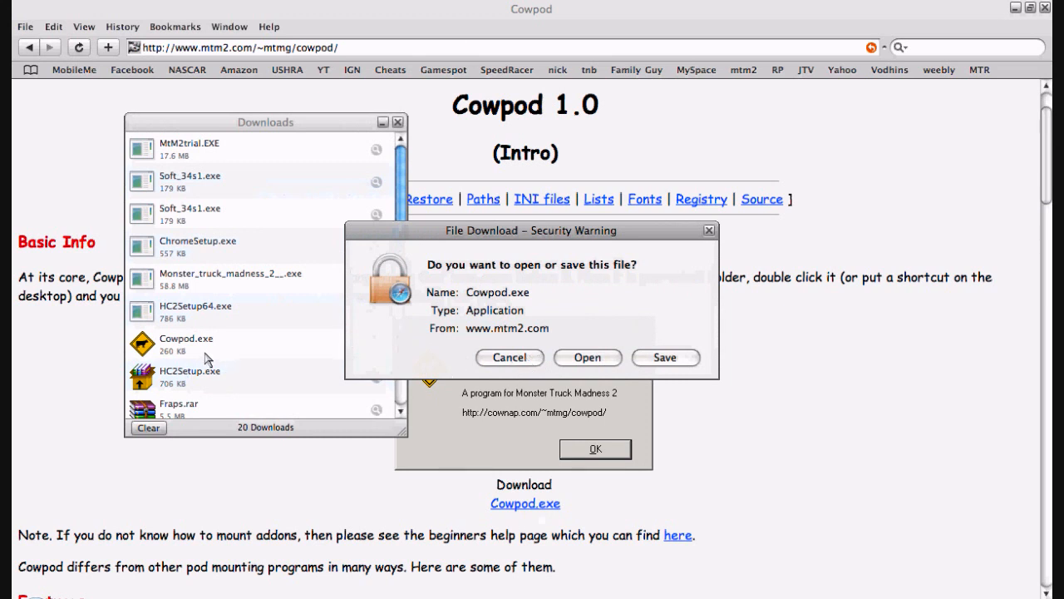
{"action": "mouse_move", "coordinate": [673, 334]}
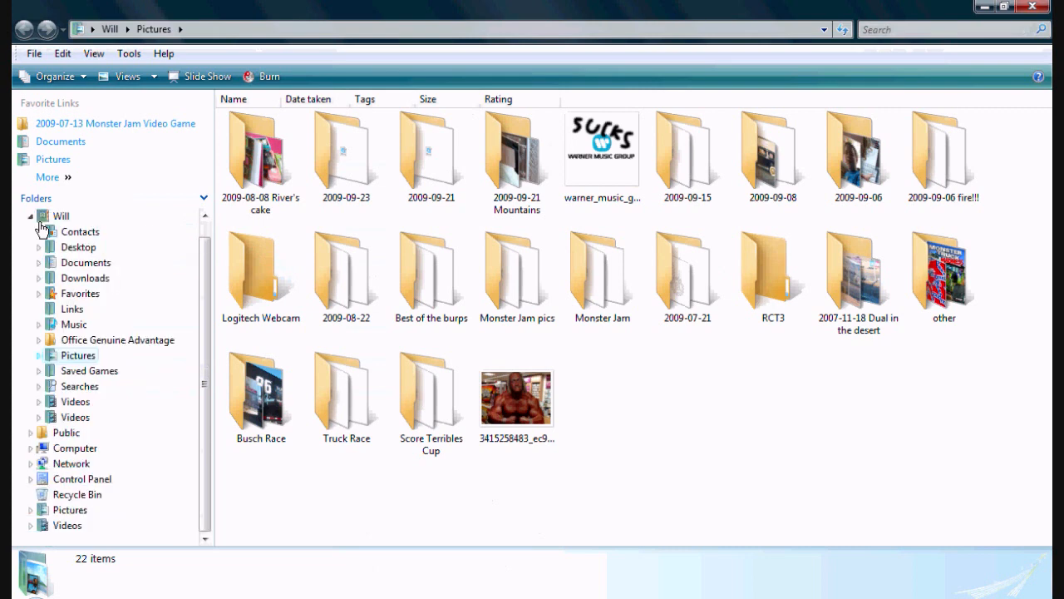
- Show the Cowpod file in Downloads and its options, then browse to Computer
{"action": "left_click", "coordinate": [84, 278]}
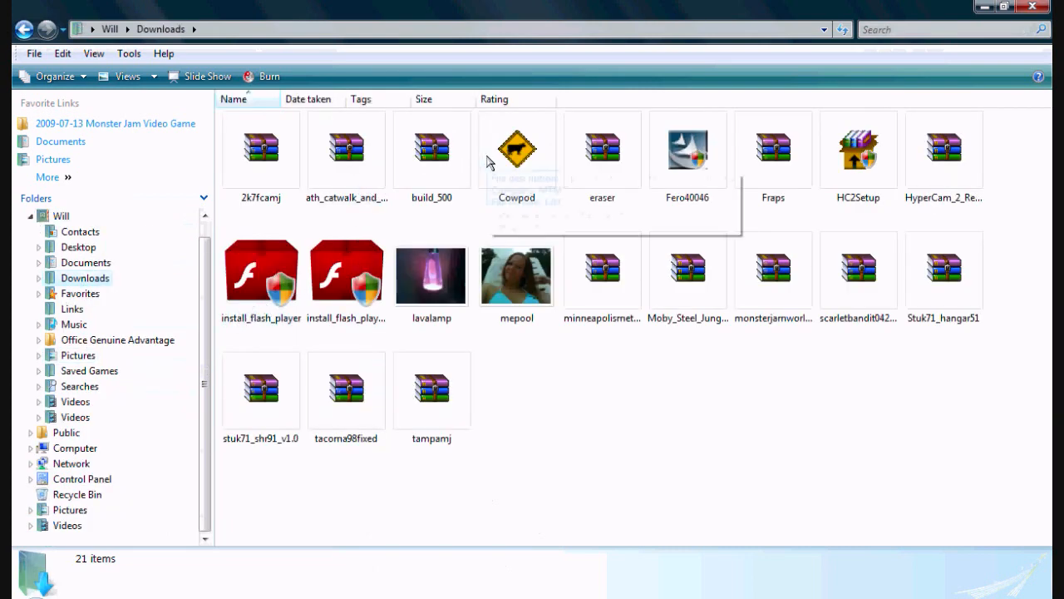
{"action": "mouse_move", "coordinate": [491, 162]}
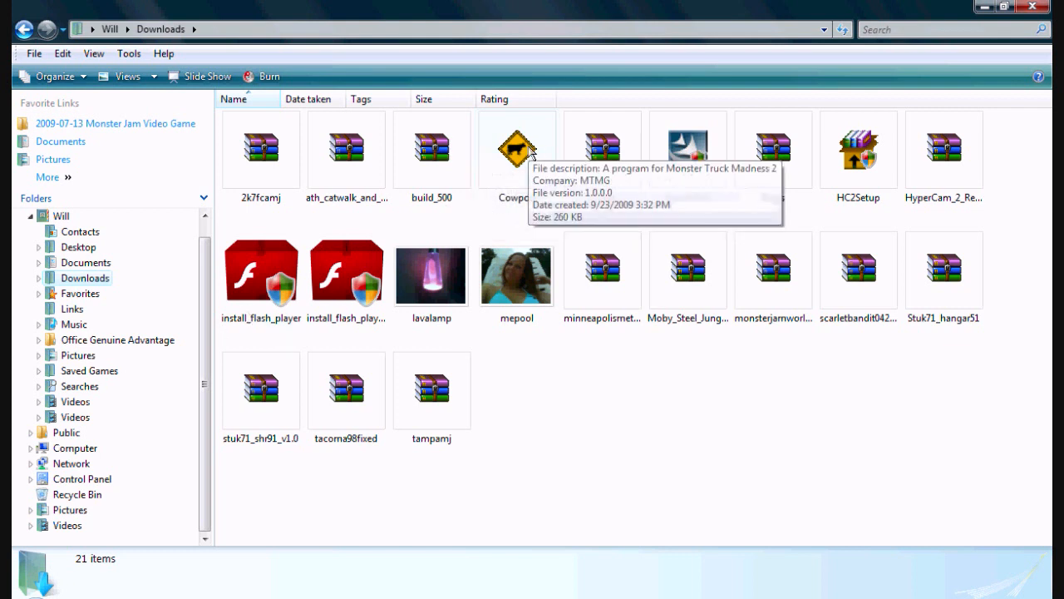
{"action": "right_click", "coordinate": [518, 148]}
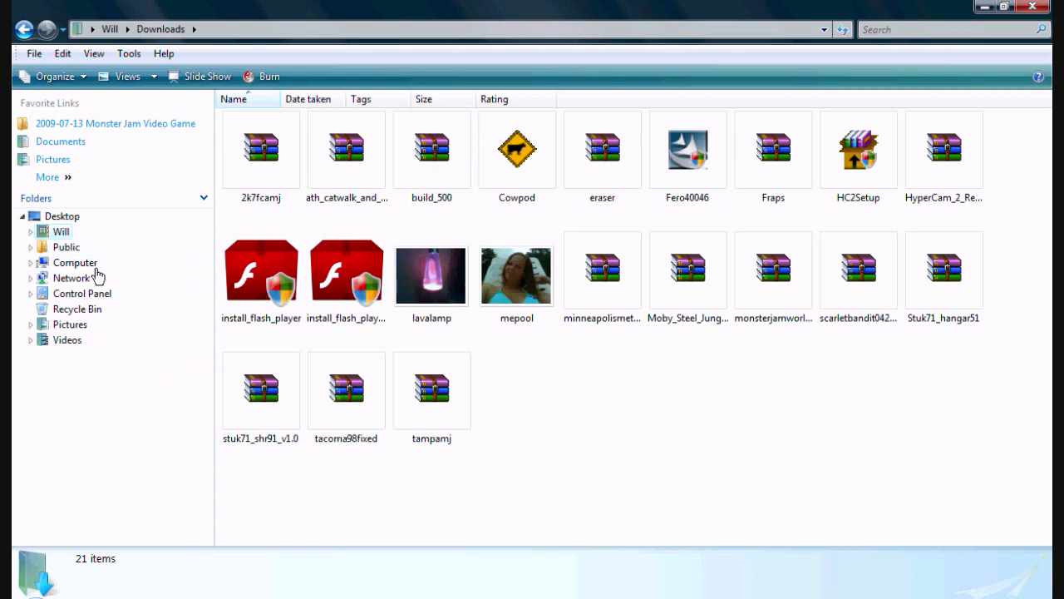
{"action": "left_click", "coordinate": [74, 263]}
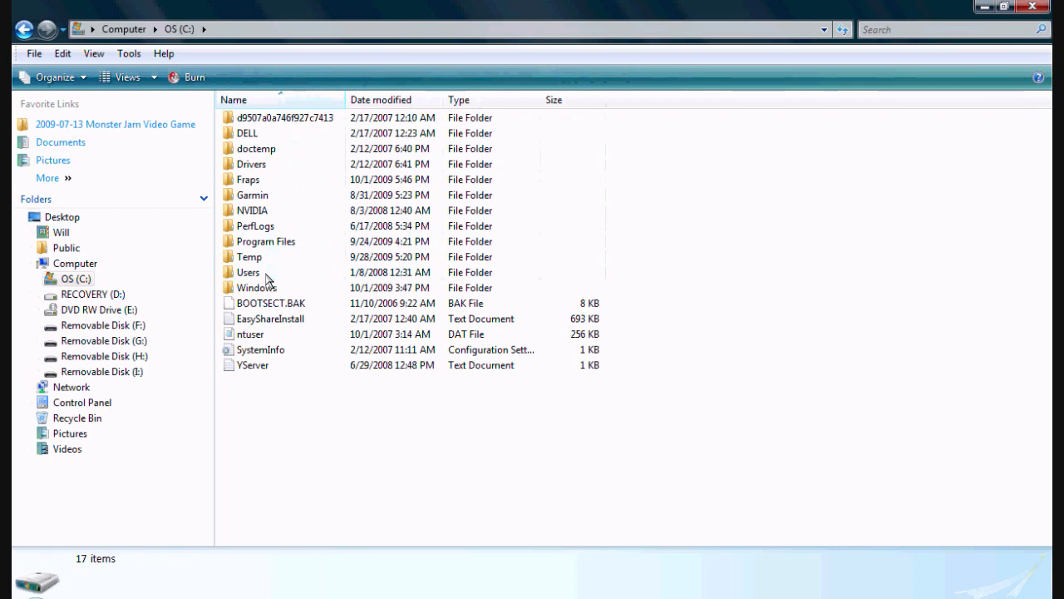
- Navigate through OS (C:) and Temp into the Mtm2 game folder
{"action": "double_click", "coordinate": [247, 272]}
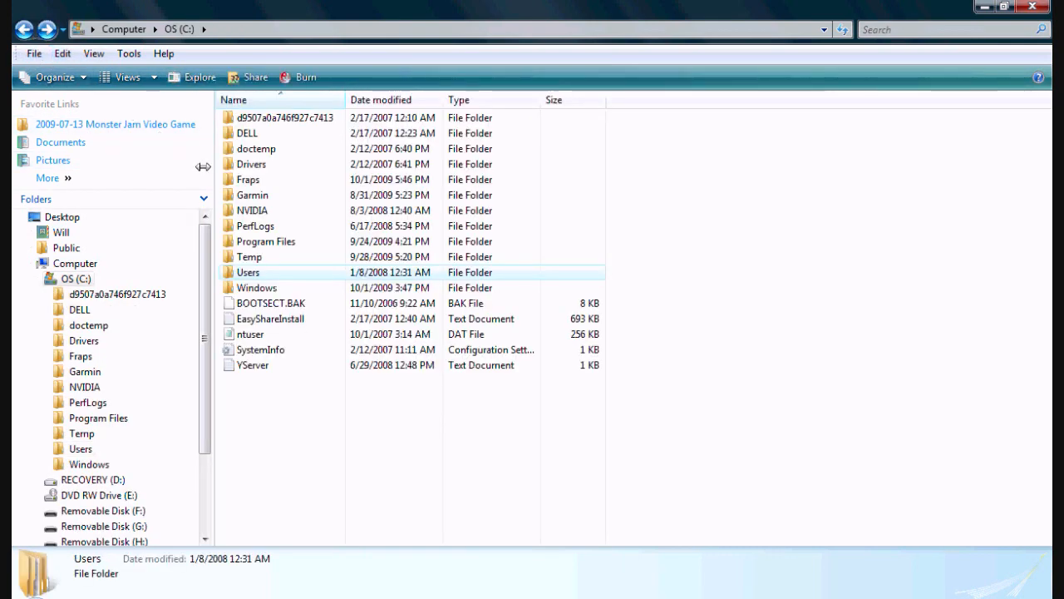
{"action": "double_click", "coordinate": [248, 256]}
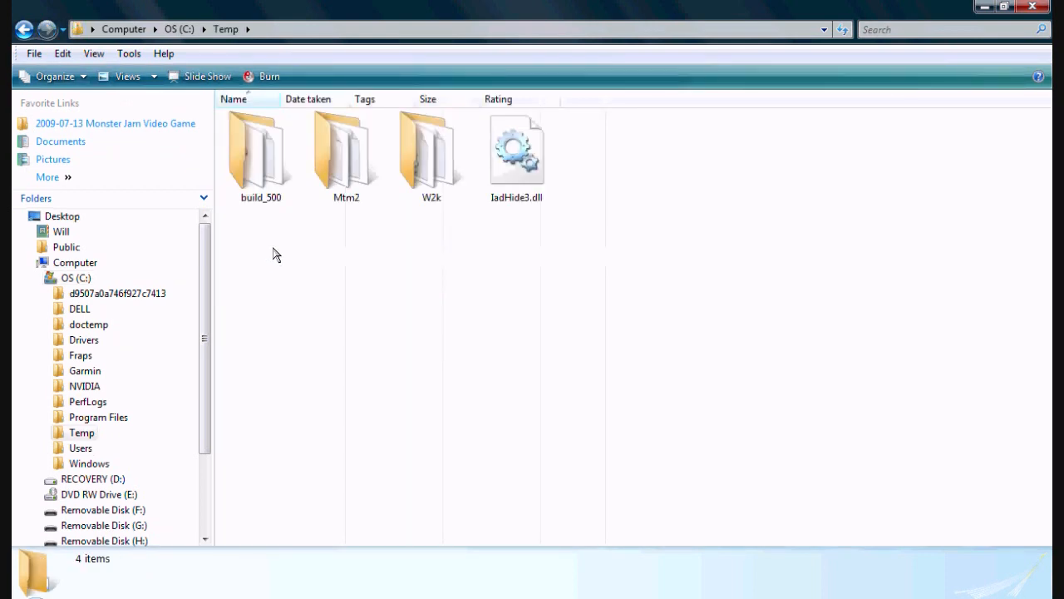
{"action": "double_click", "coordinate": [346, 150]}
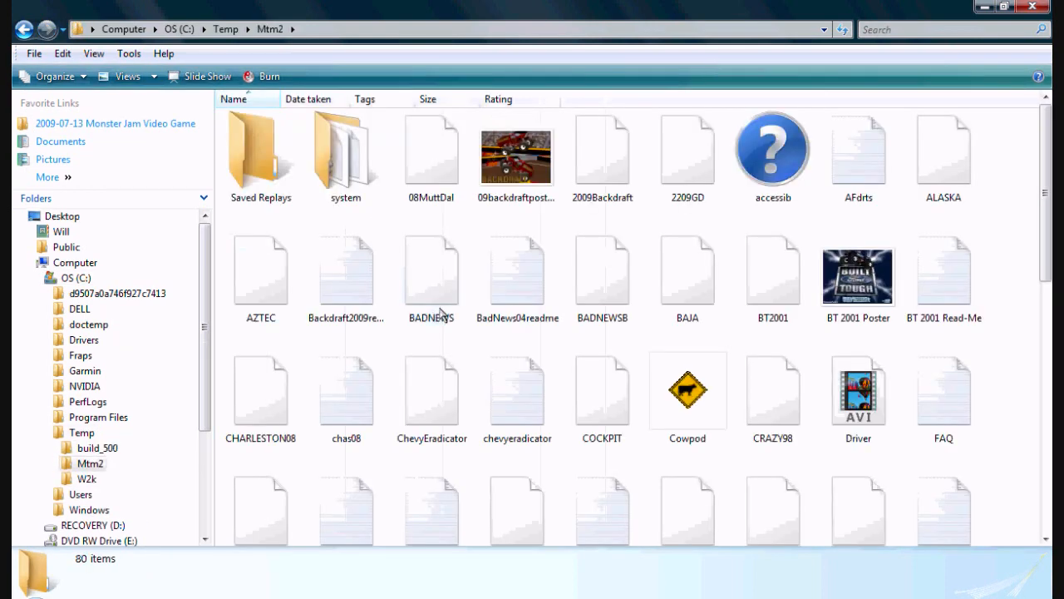
{"action": "scroll", "scroll_direction": "down", "scroll_amount": 3}
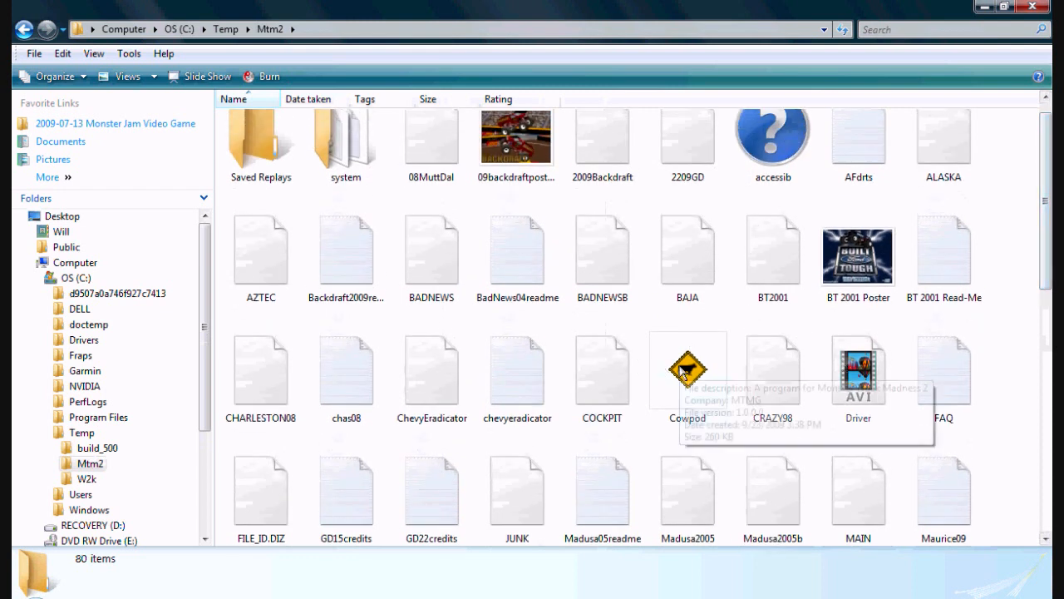
{"action": "mouse_move", "coordinate": [256, 328]}
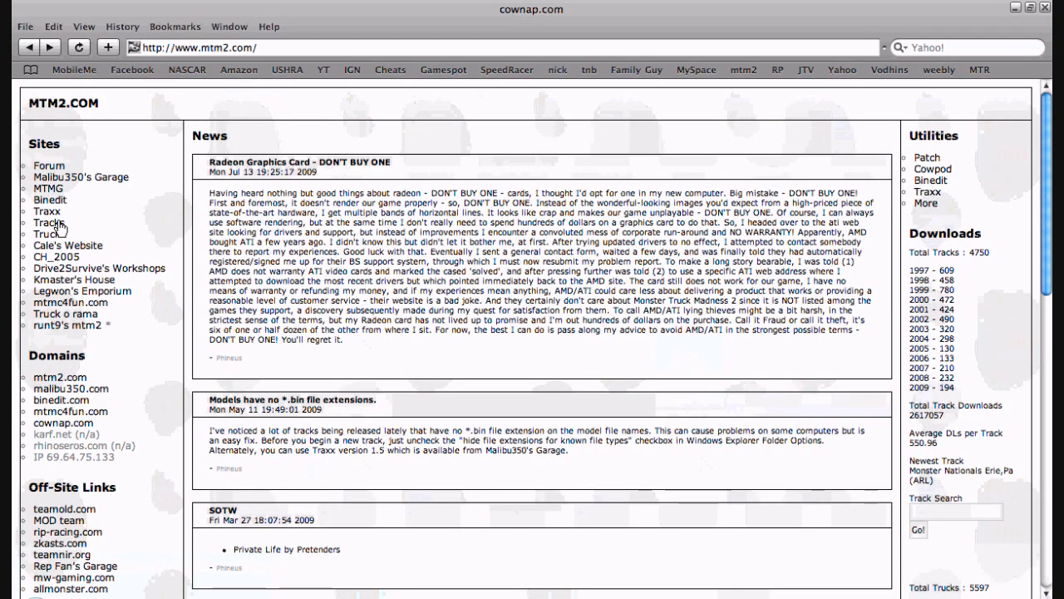
- Open the MTM2.com track downloads list and close the Tampa Monster Jam preview
{"action": "left_click", "coordinate": [48, 223]}
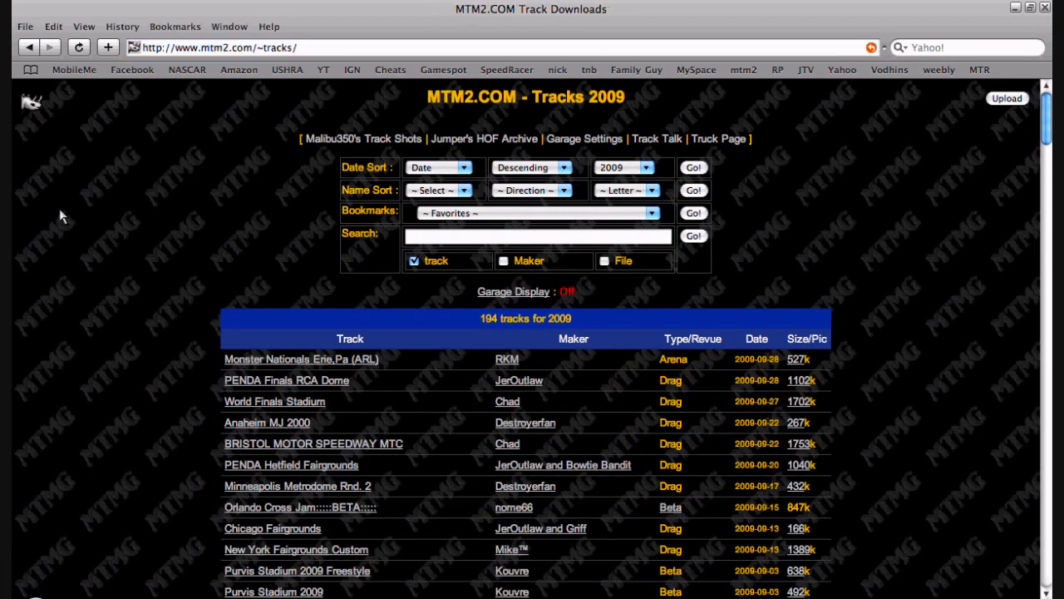
{"action": "mouse_move", "coordinate": [420, 267]}
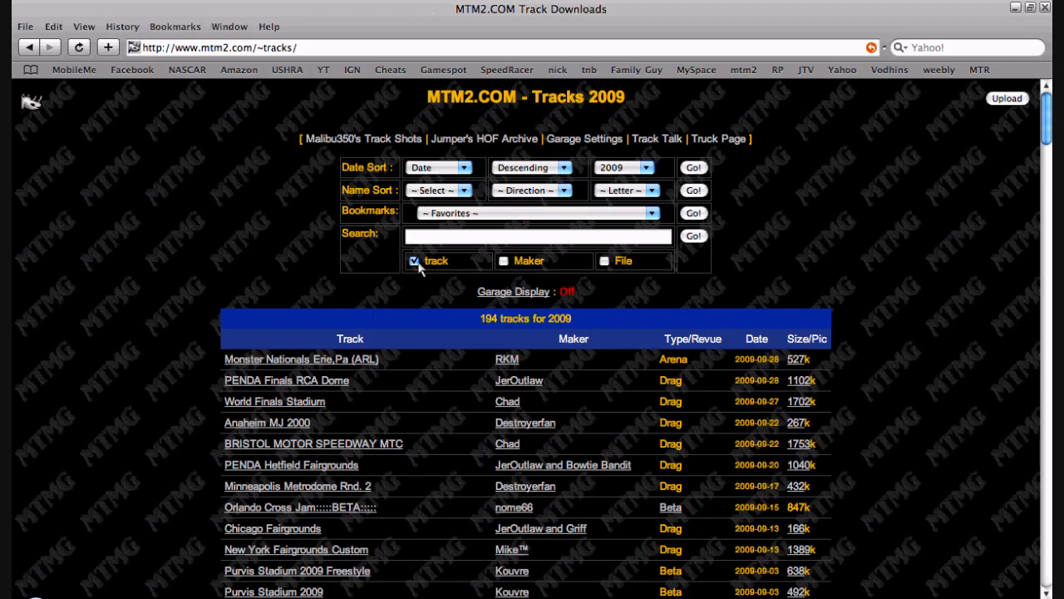
{"action": "scroll", "scroll_direction": "down", "scroll_amount": 3}
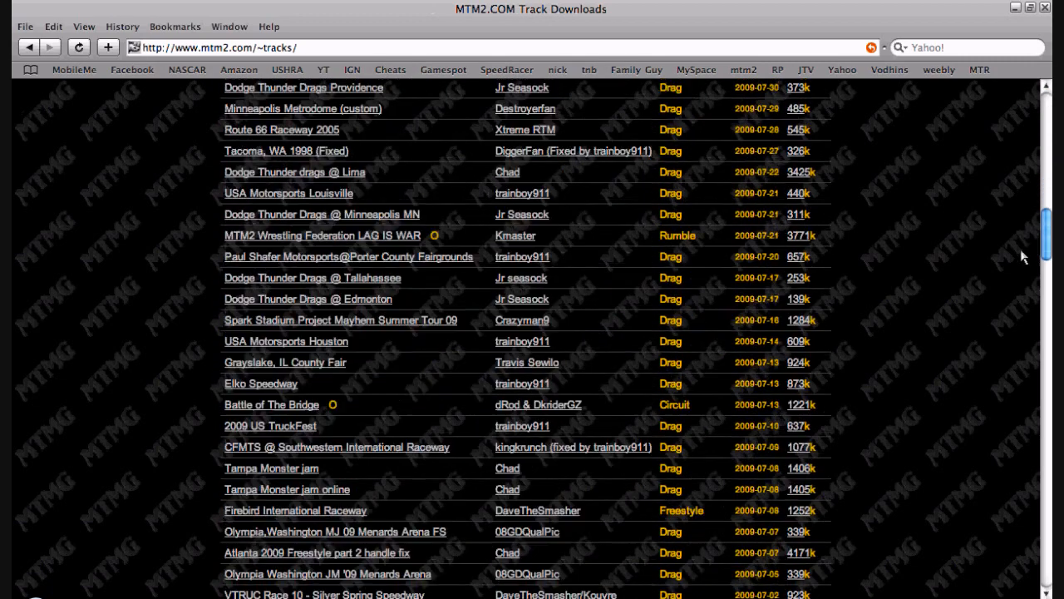
{"action": "scroll", "scroll_direction": "down", "scroll_amount": 3}
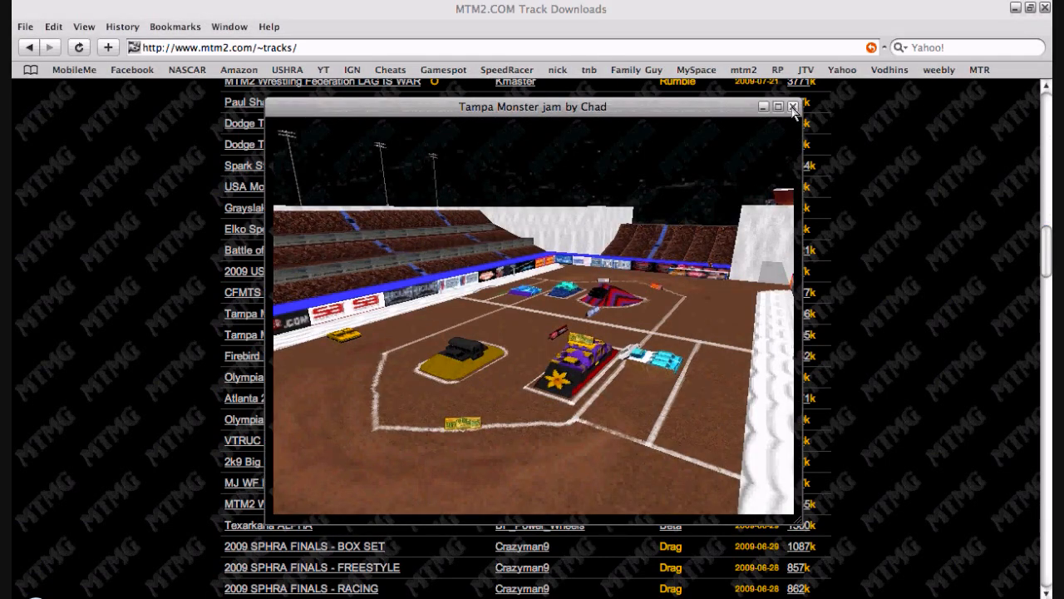
{"action": "left_click", "coordinate": [791, 107]}
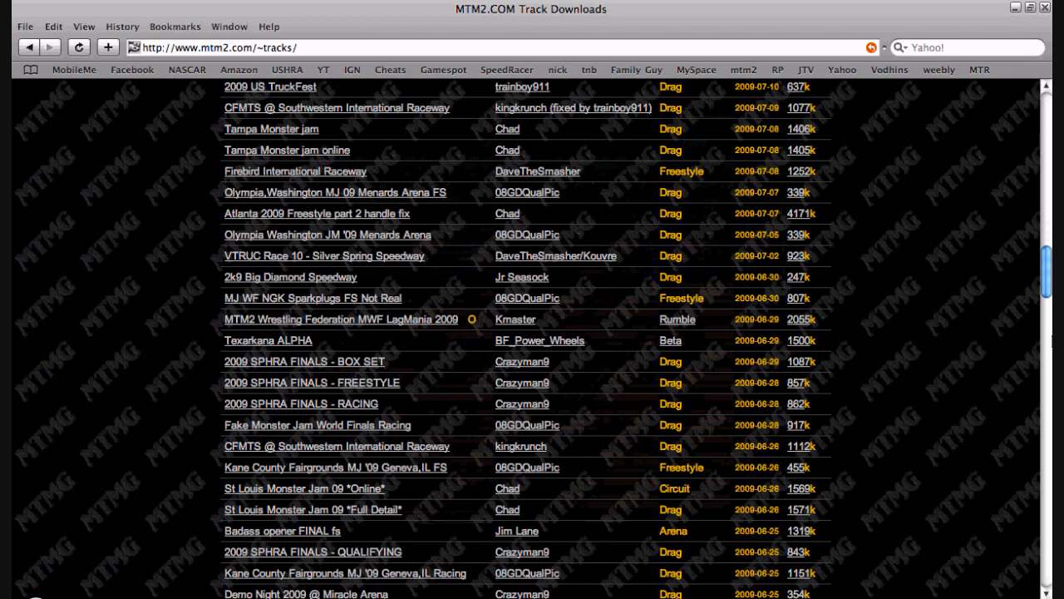
- Scroll the 2009 tracks and view the World Finals X 2.0 Racing picture
{"action": "scroll", "scroll_direction": "down", "scroll_amount": 3}
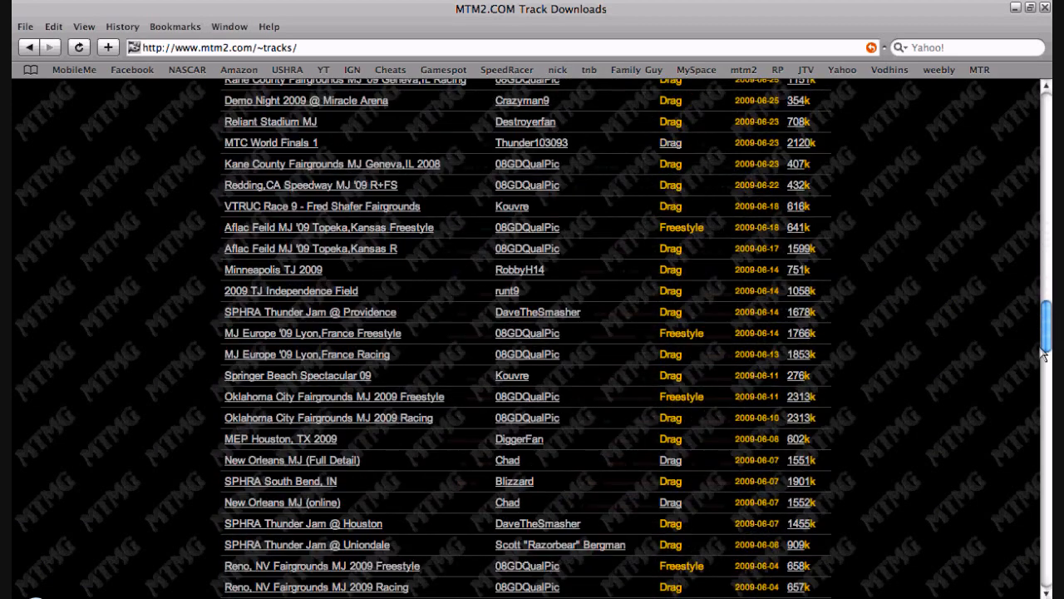
{"action": "scroll", "scroll_direction": "down", "scroll_amount": 3}
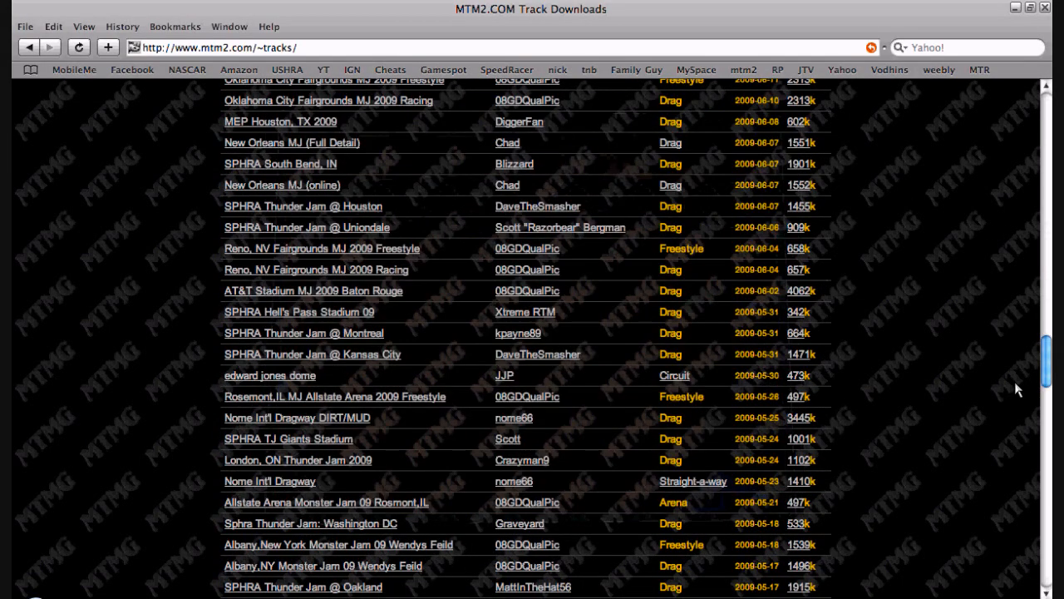
{"action": "scroll", "scroll_direction": "down", "scroll_amount": 3}
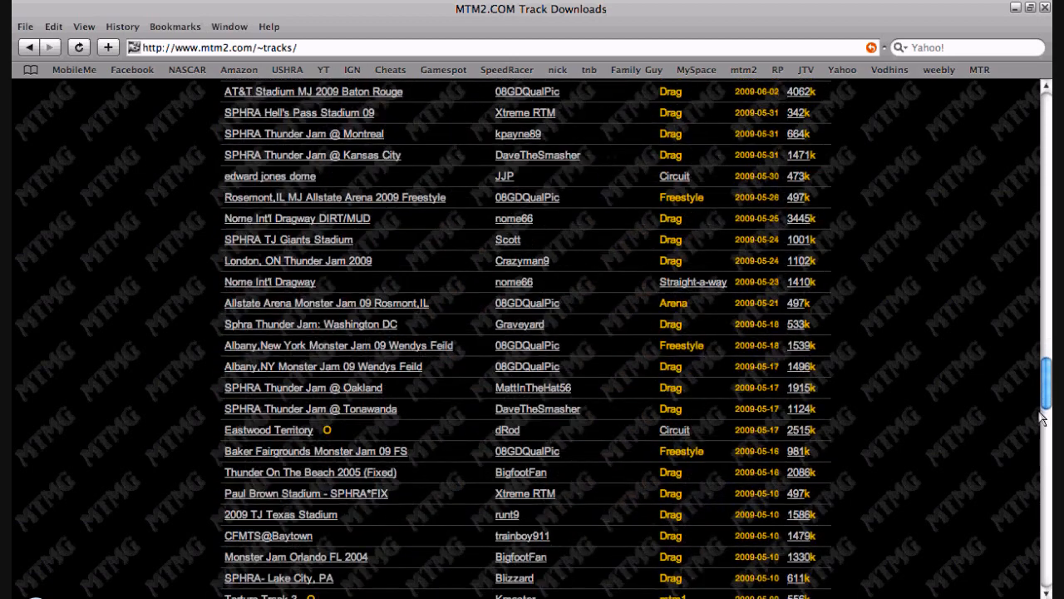
{"action": "scroll", "scroll_direction": "down", "scroll_amount": 3}
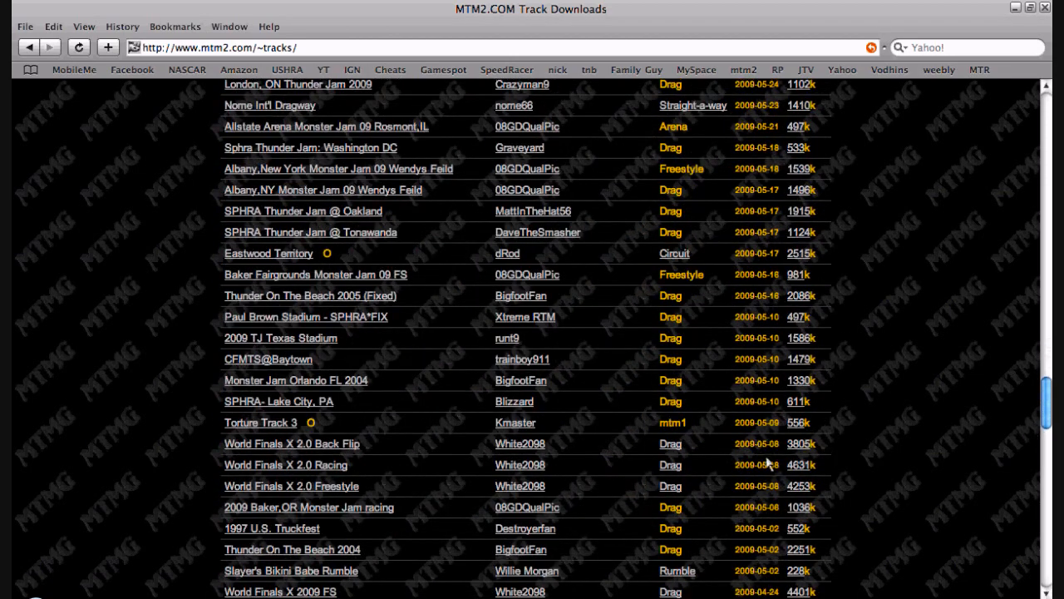
{"action": "left_click", "coordinate": [285, 464]}
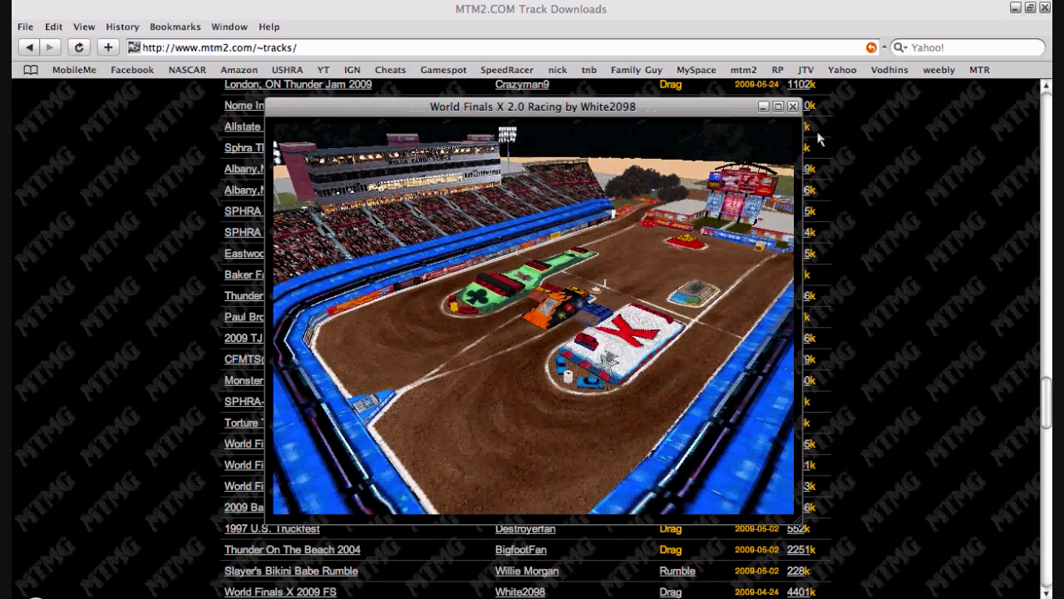
{"action": "left_click", "coordinate": [790, 107]}
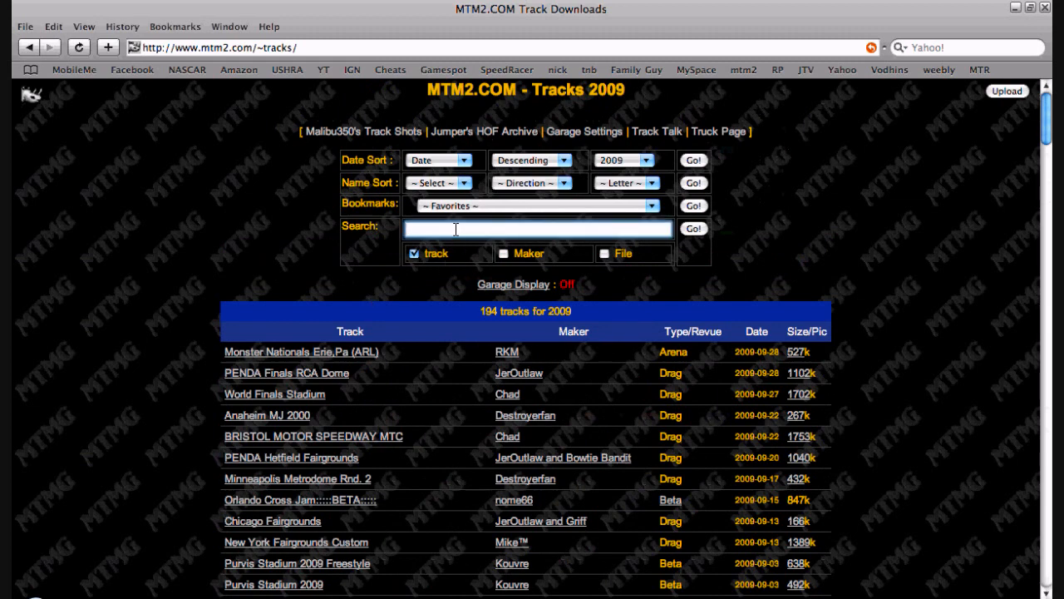
- Search MTM2 tracks for Atlanta and close the Freestyle part 2 preview picture
{"action": "type", "text": "Atv"}
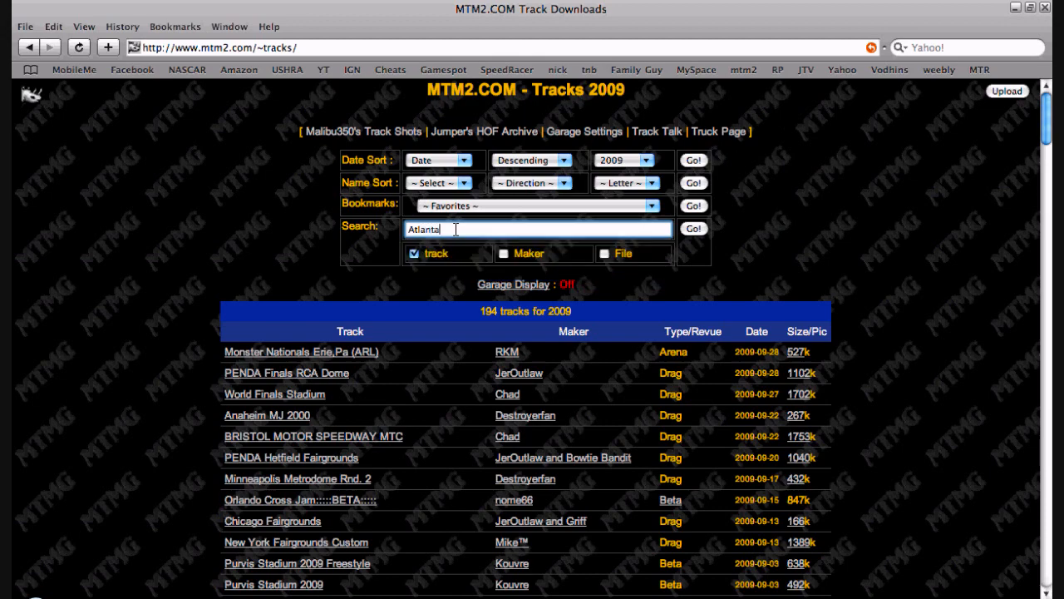
{"action": "left_click", "coordinate": [692, 228]}
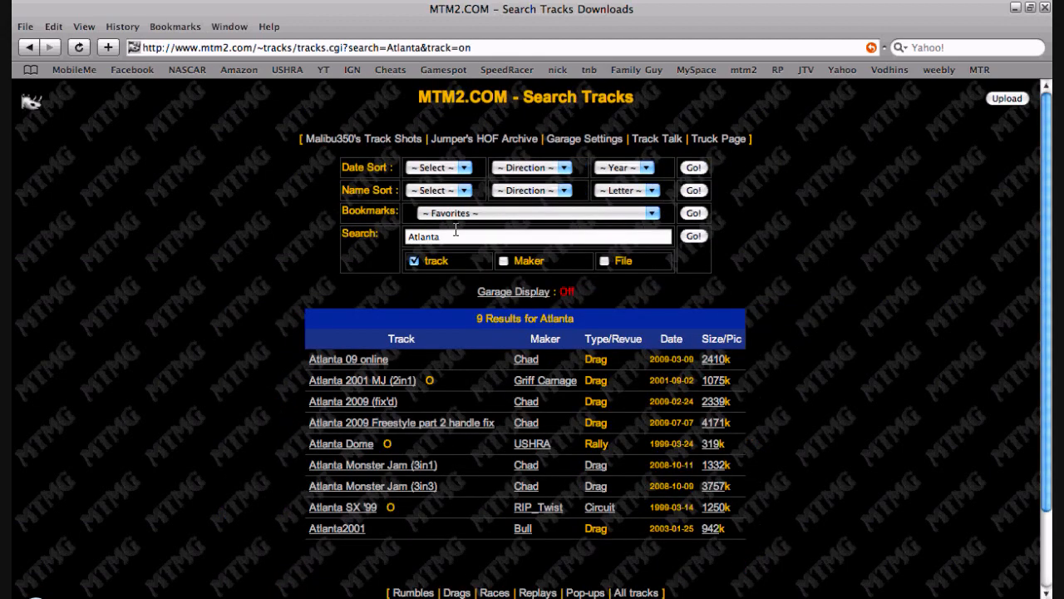
{"action": "mouse_move", "coordinate": [730, 359]}
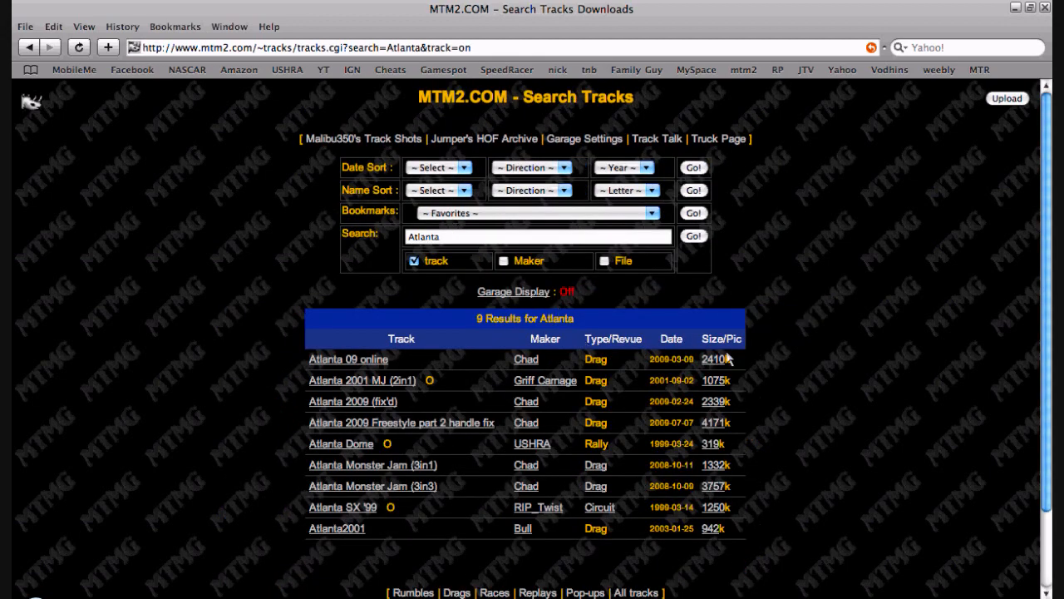
{"action": "mouse_move", "coordinate": [716, 444]}
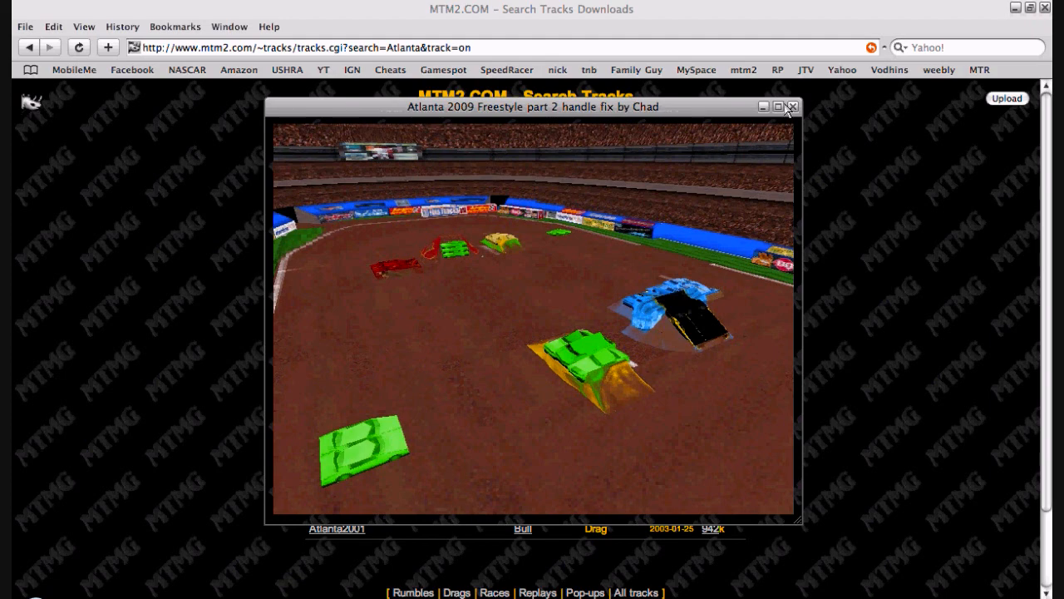
{"action": "left_click", "coordinate": [790, 107]}
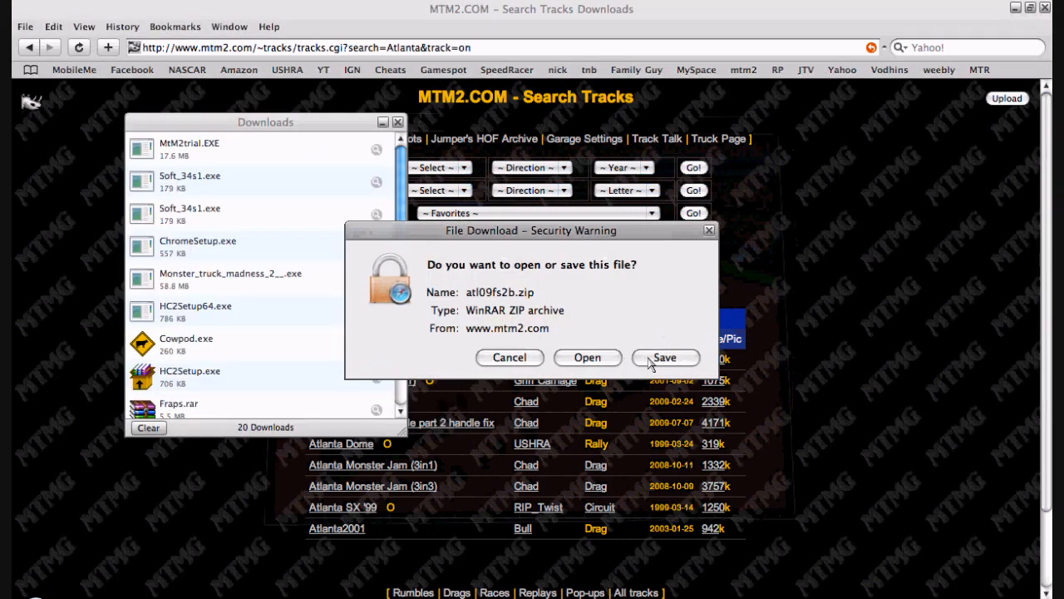
- Save atl09fs2b.zip into Downloads and close Safari's downloads list
{"action": "left_click", "coordinate": [665, 357]}
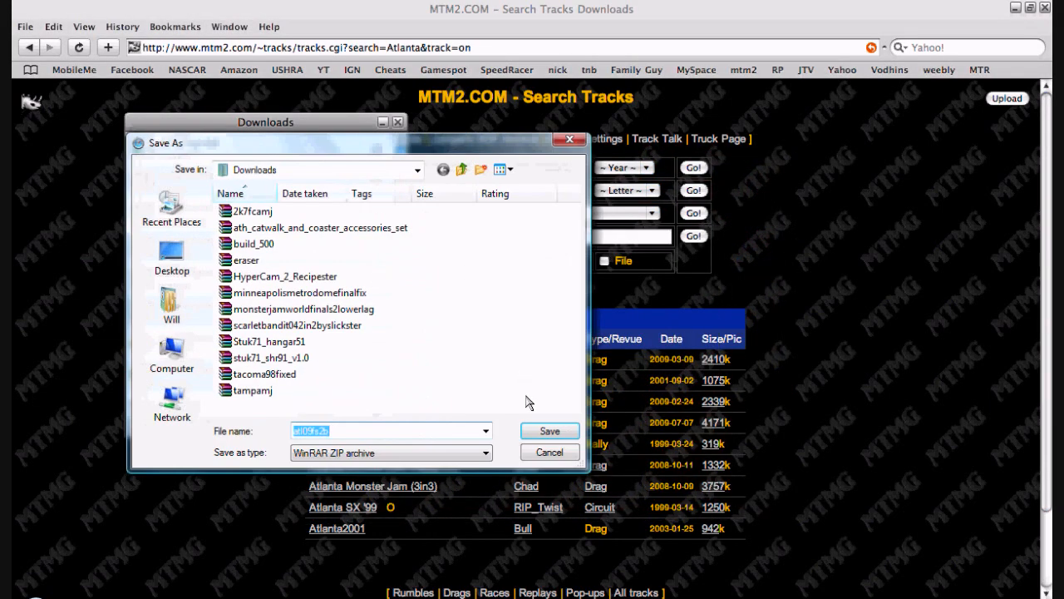
{"action": "left_click", "coordinate": [550, 430]}
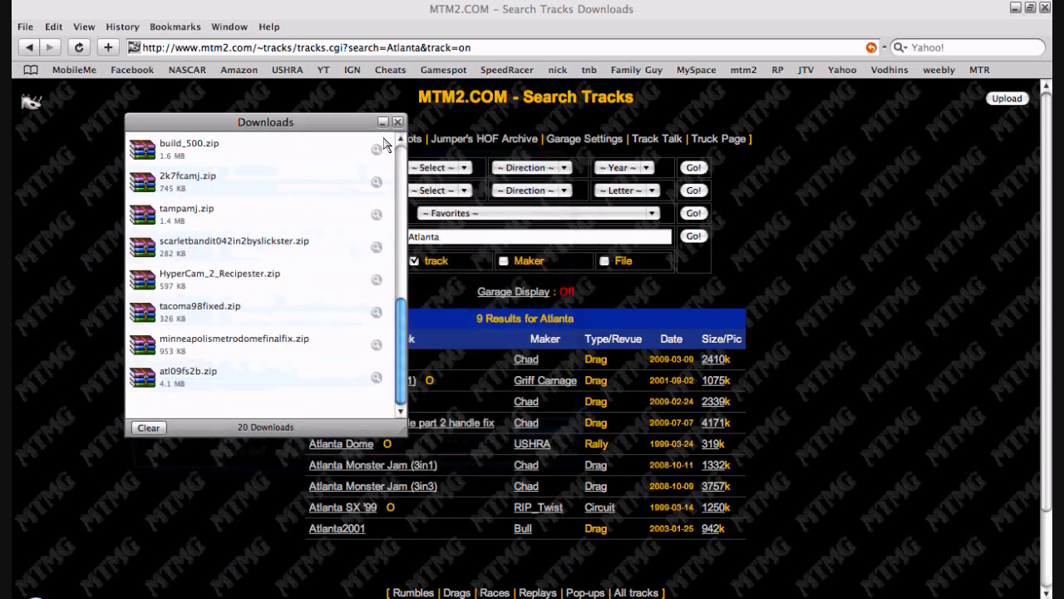
{"action": "left_click", "coordinate": [398, 122]}
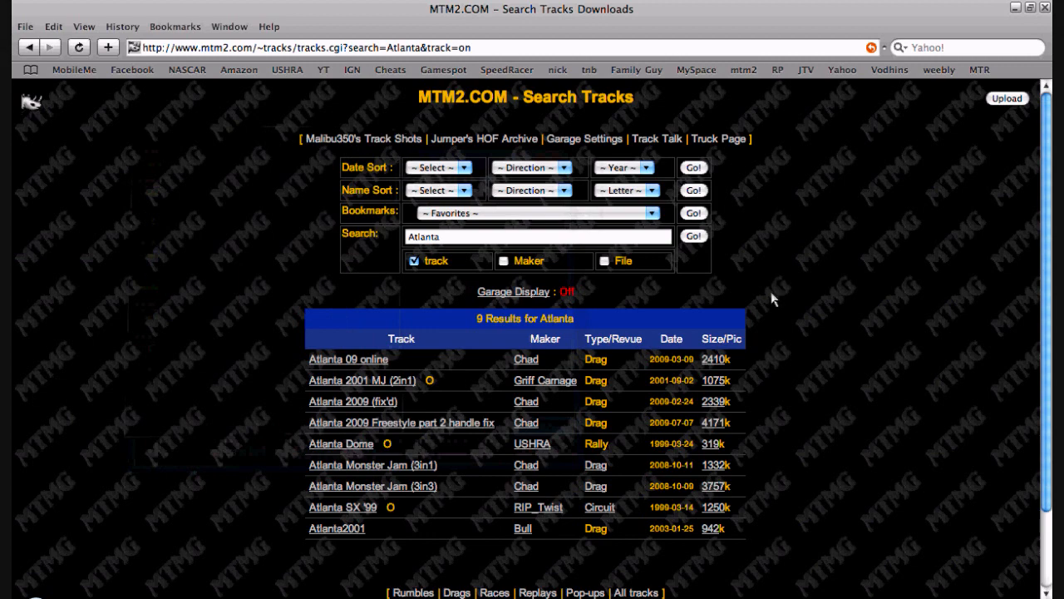
{"action": "mouse_move", "coordinate": [934, 10]}
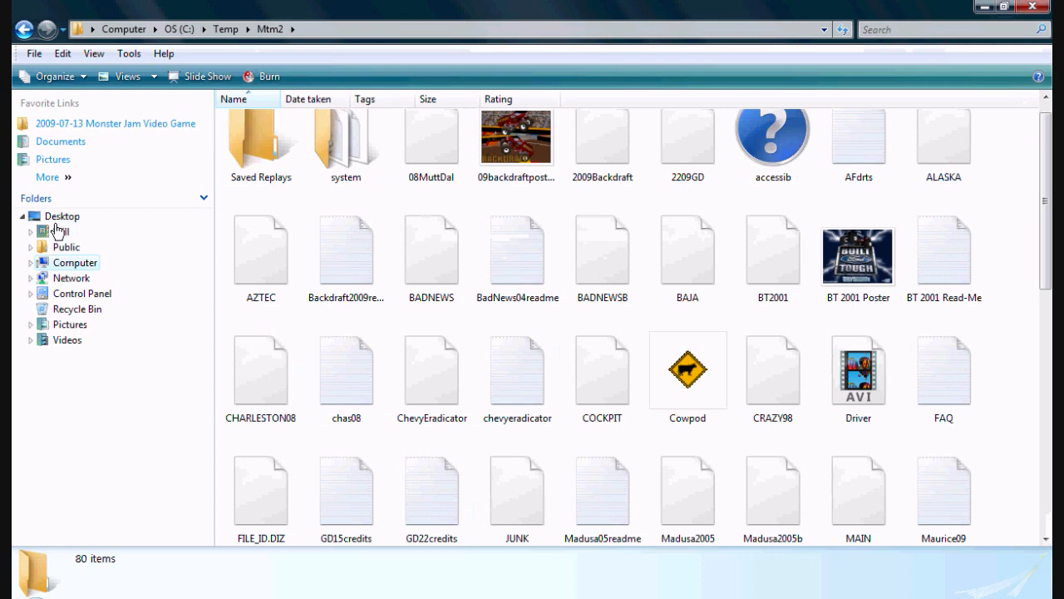
- Go to the Downloads folder and select the atl09fs2b archive
{"action": "left_click", "coordinate": [60, 231]}
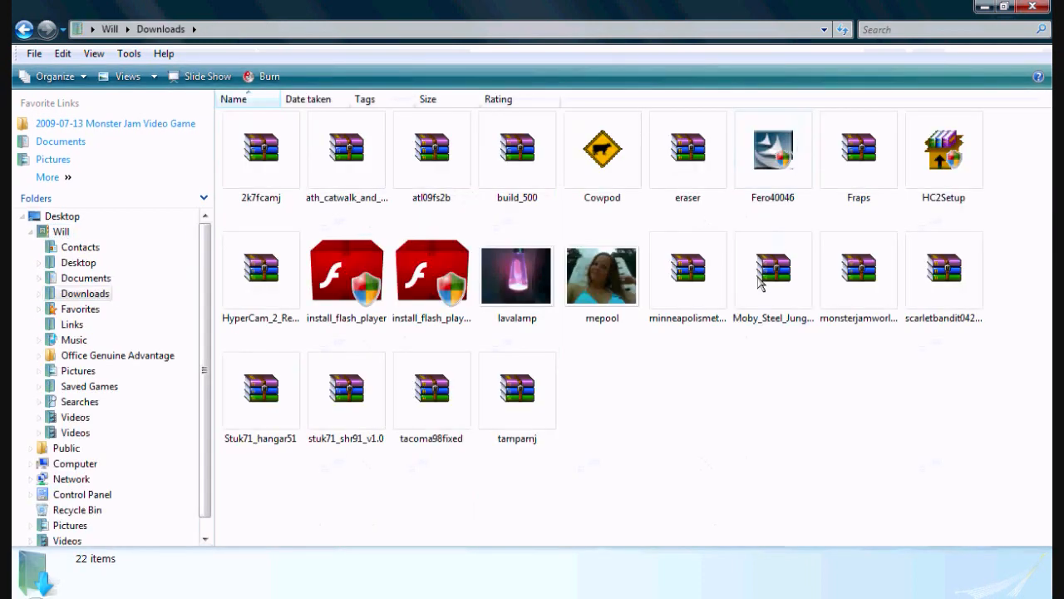
{"action": "mouse_move", "coordinate": [362, 217]}
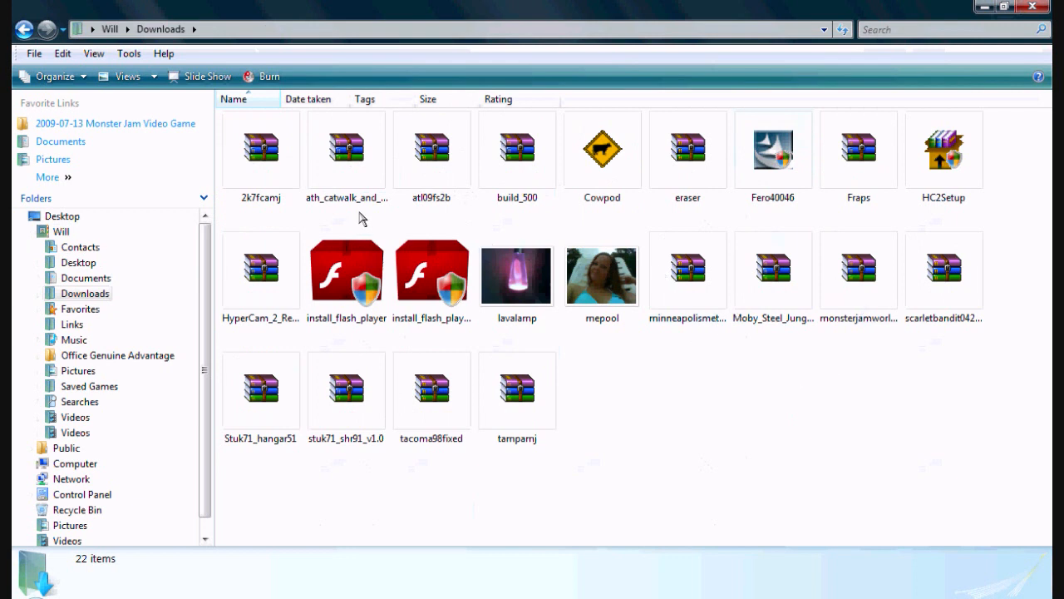
{"action": "mouse_move", "coordinate": [762, 394]}
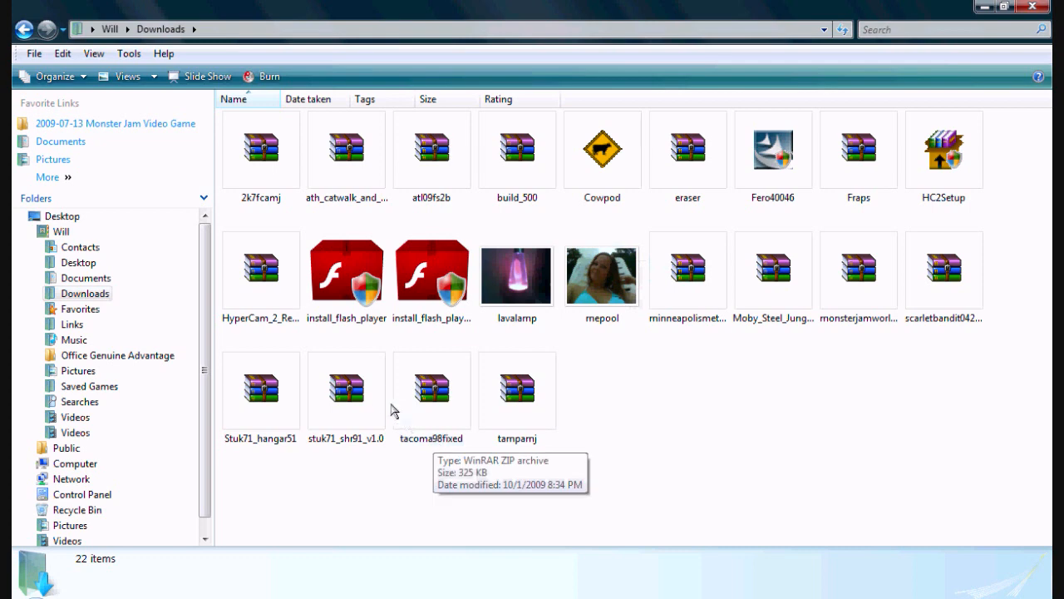
{"action": "mouse_move", "coordinate": [523, 197]}
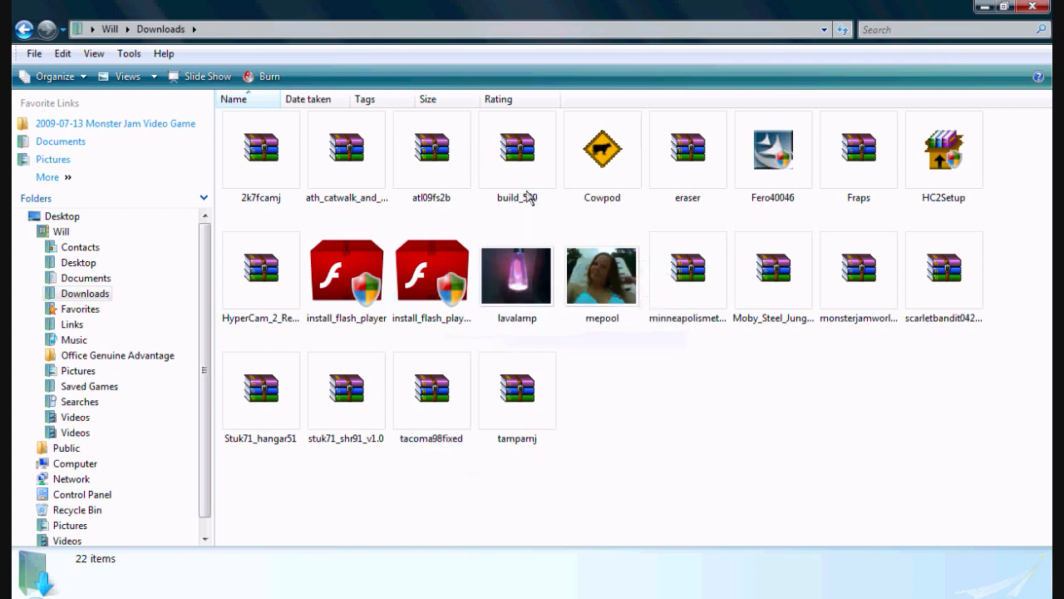
{"action": "left_click", "coordinate": [431, 150]}
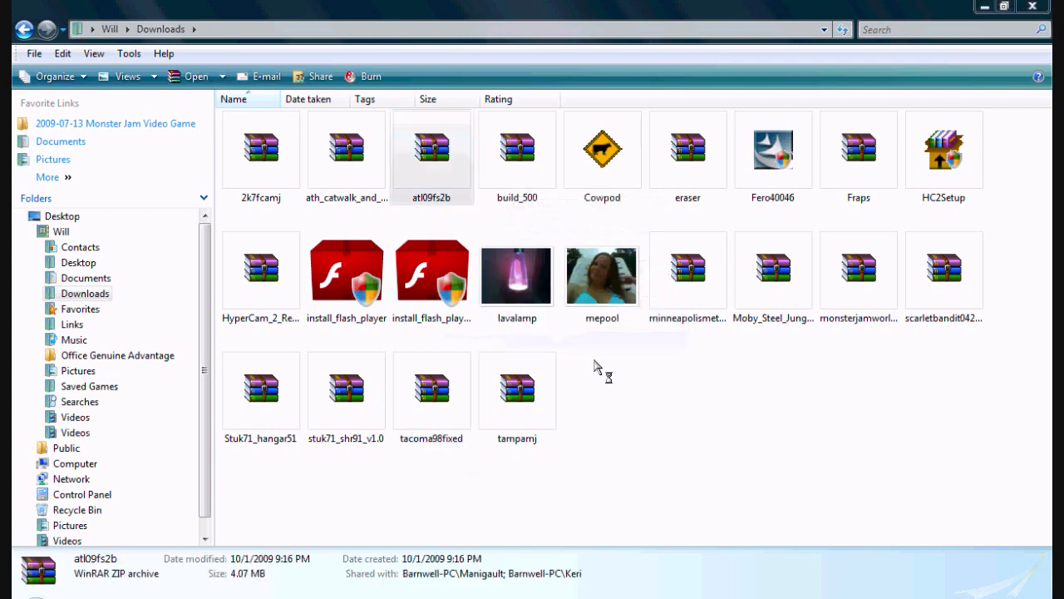
- Open atl09fs2b.zip in WinRAR and extract its pod files to C:\Temp\Mtm2
{"action": "double_click", "coordinate": [431, 150]}
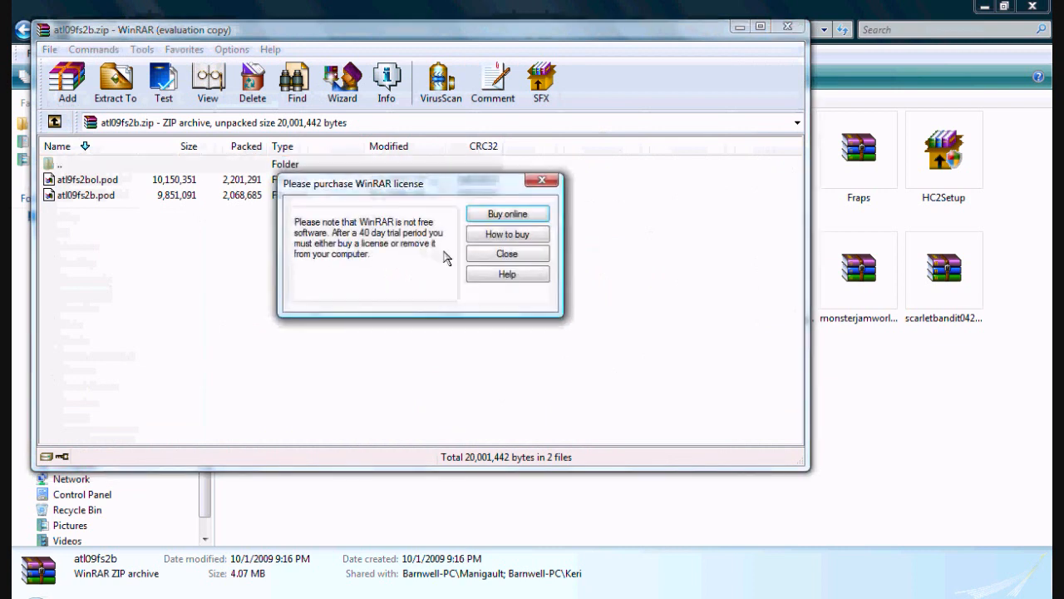
{"action": "mouse_move", "coordinate": [494, 258]}
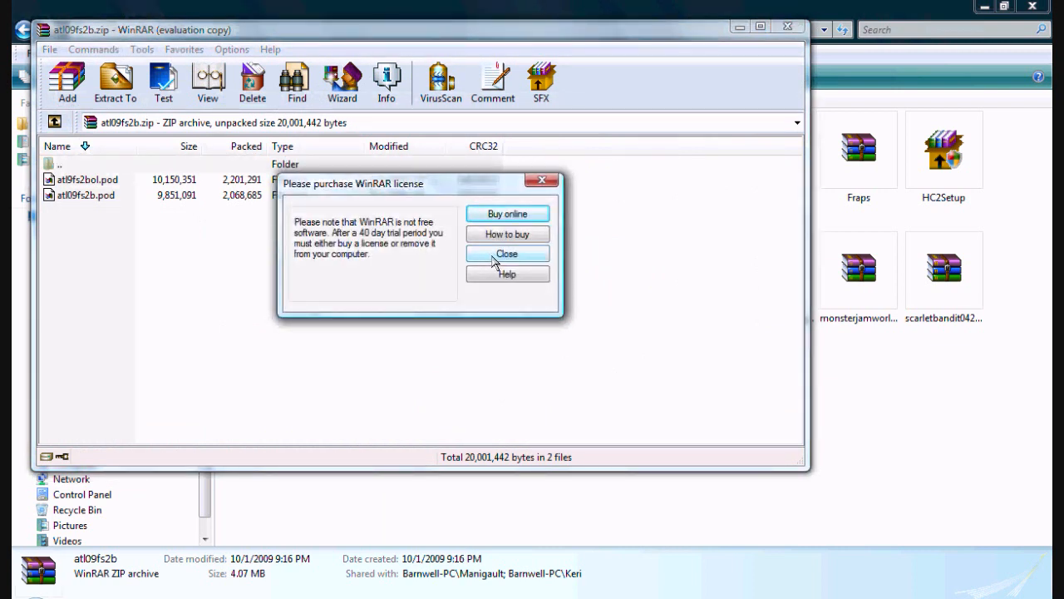
{"action": "left_click", "coordinate": [507, 254]}
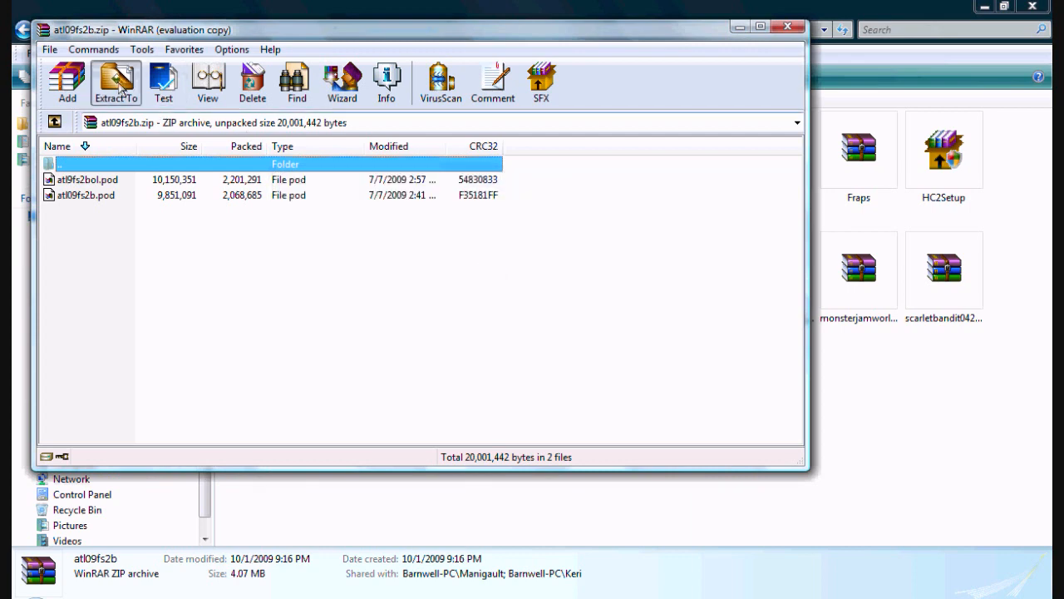
{"action": "left_click", "coordinate": [112, 79]}
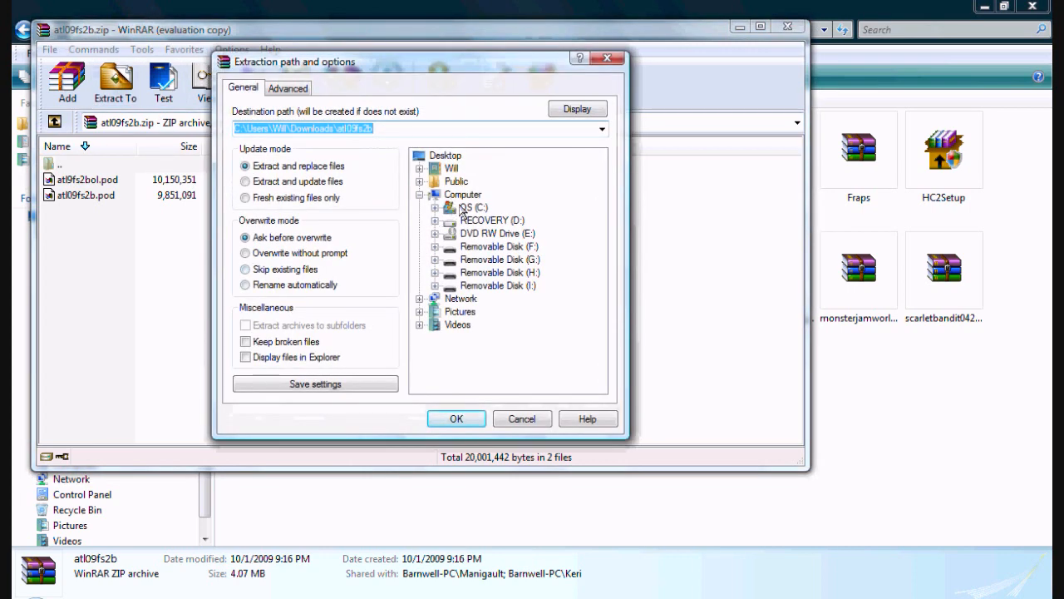
{"action": "left_click", "coordinate": [487, 338]}
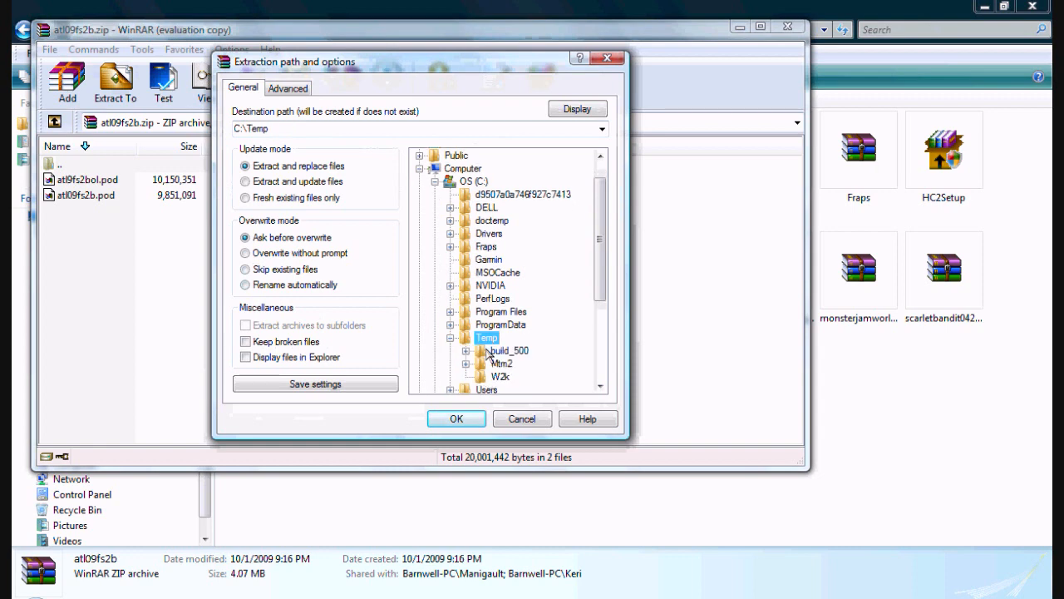
{"action": "left_click", "coordinate": [502, 362]}
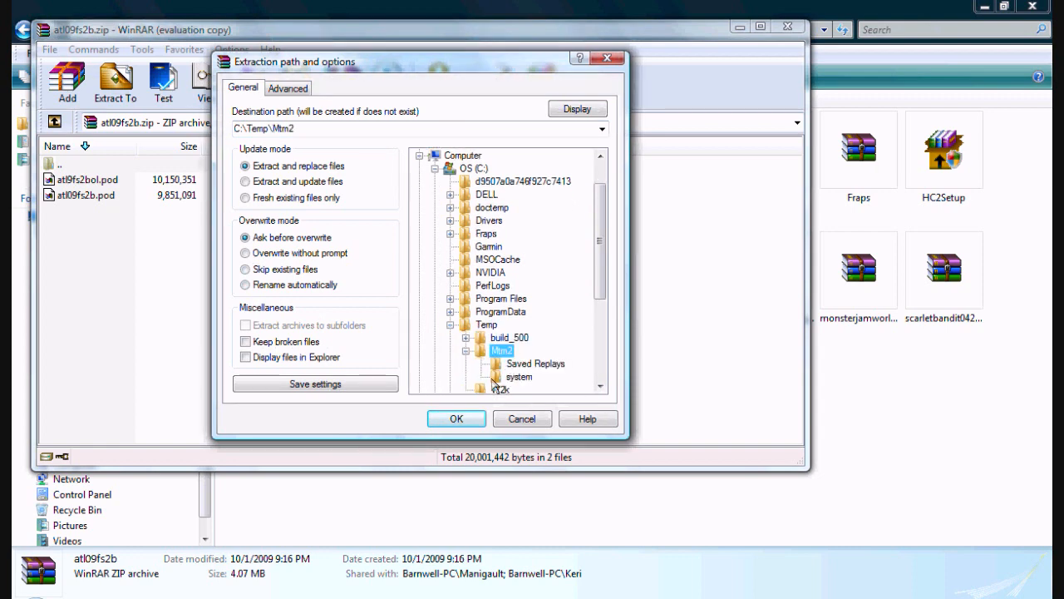
{"action": "left_click", "coordinate": [455, 419]}
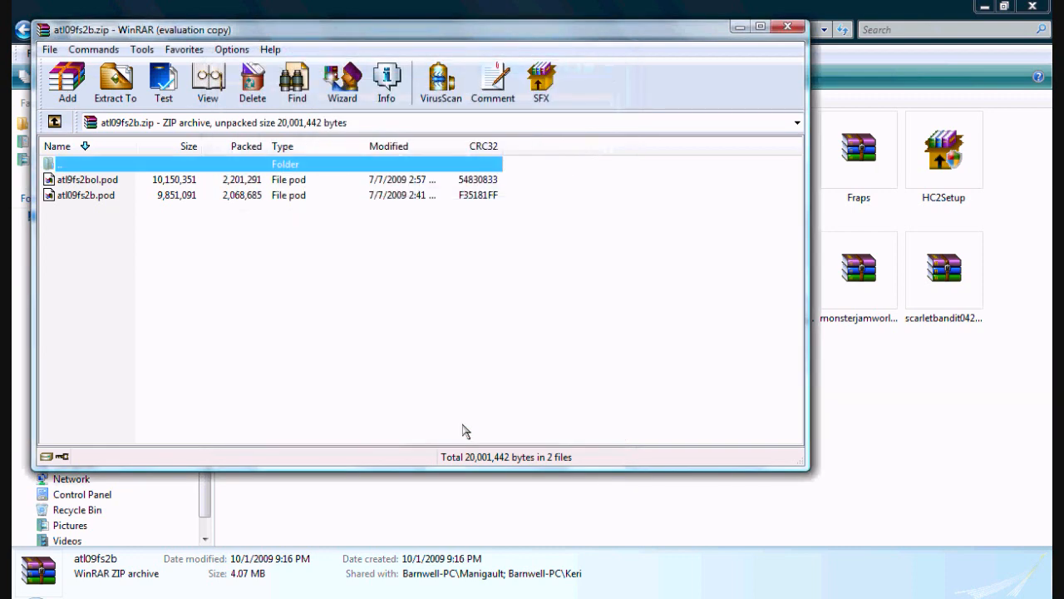
{"action": "left_click", "coordinate": [786, 27]}
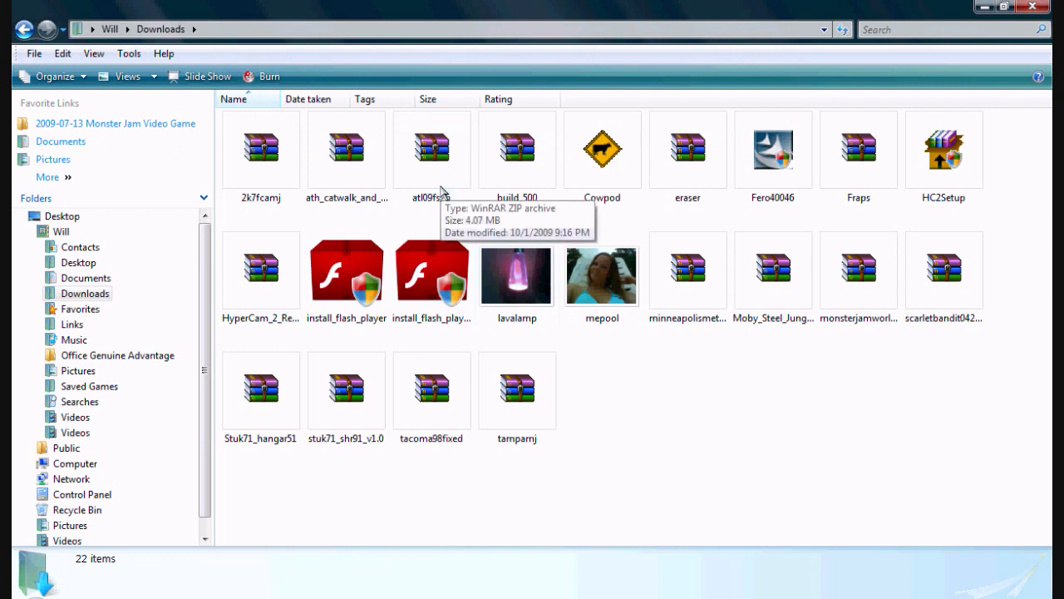
- Reopen WinRAR extraction options for atl09fs2b and choose build_500 as destination
{"action": "right_click", "coordinate": [431, 149]}
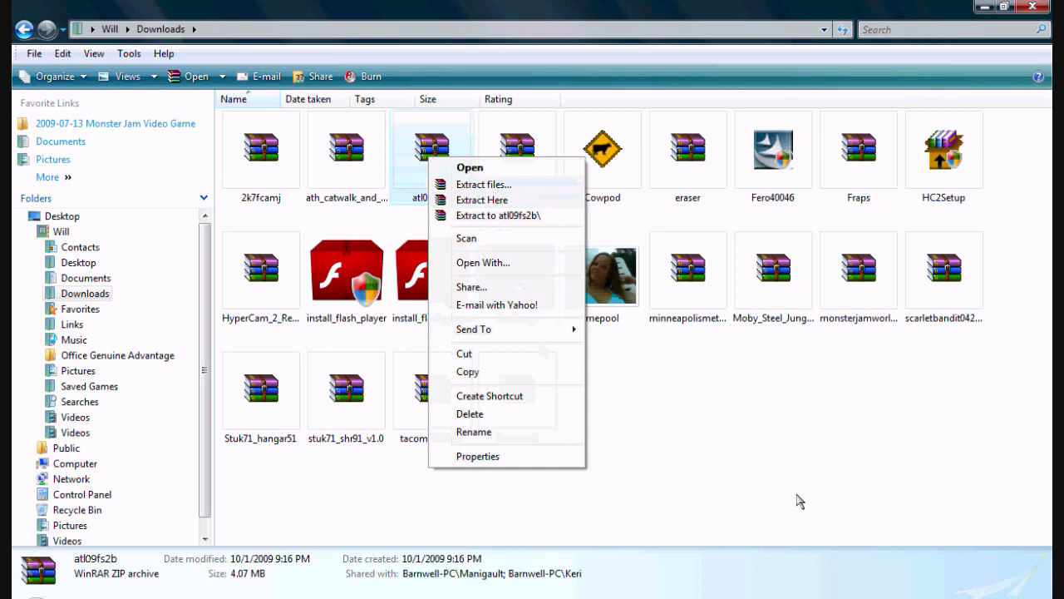
{"action": "left_click", "coordinate": [470, 167]}
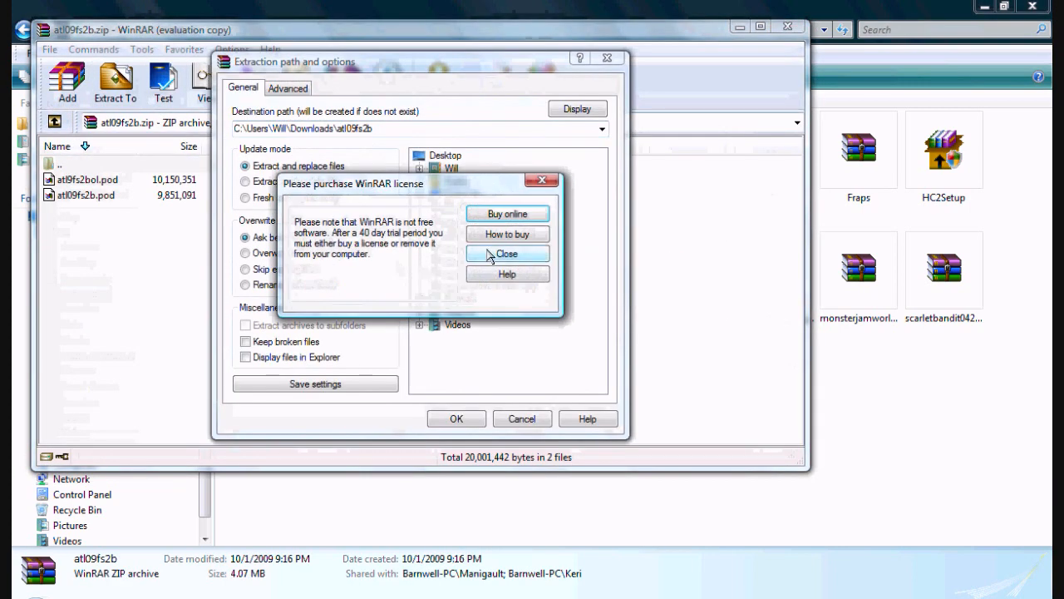
{"action": "left_click", "coordinate": [506, 253]}
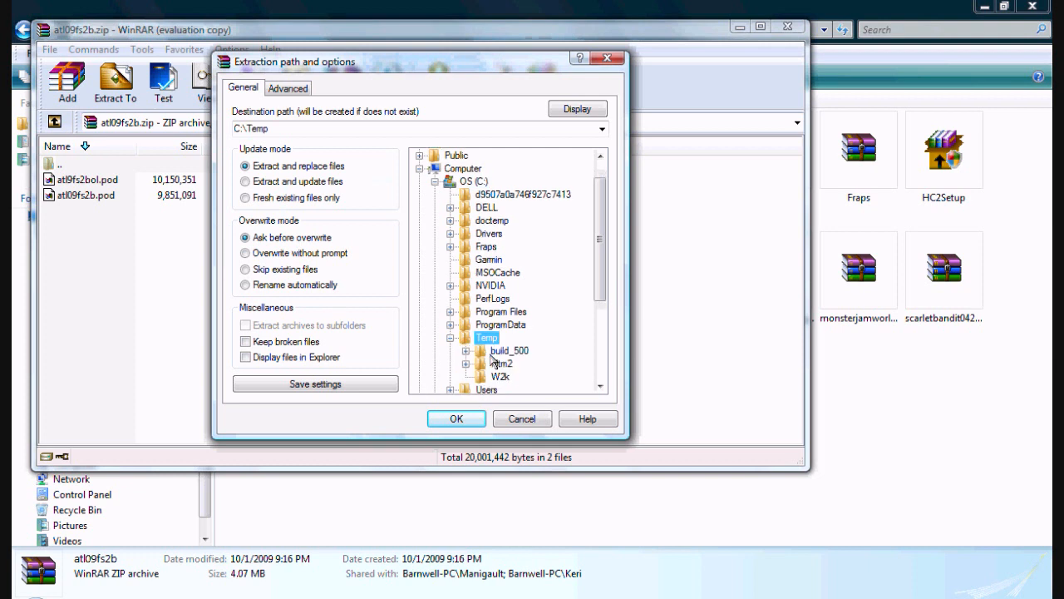
{"action": "mouse_move", "coordinate": [536, 357]}
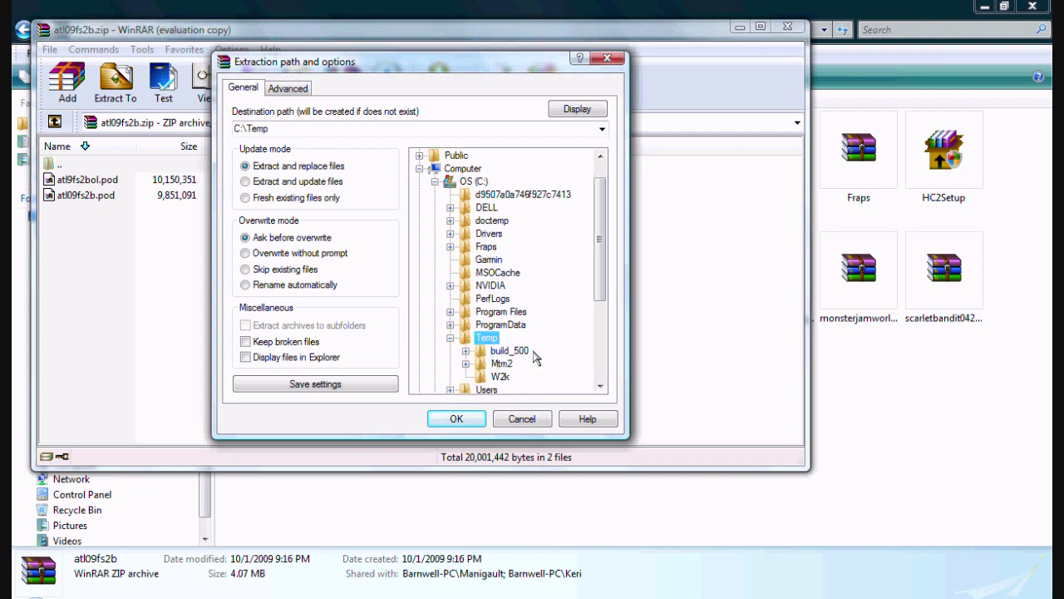
{"action": "mouse_move", "coordinate": [527, 350]}
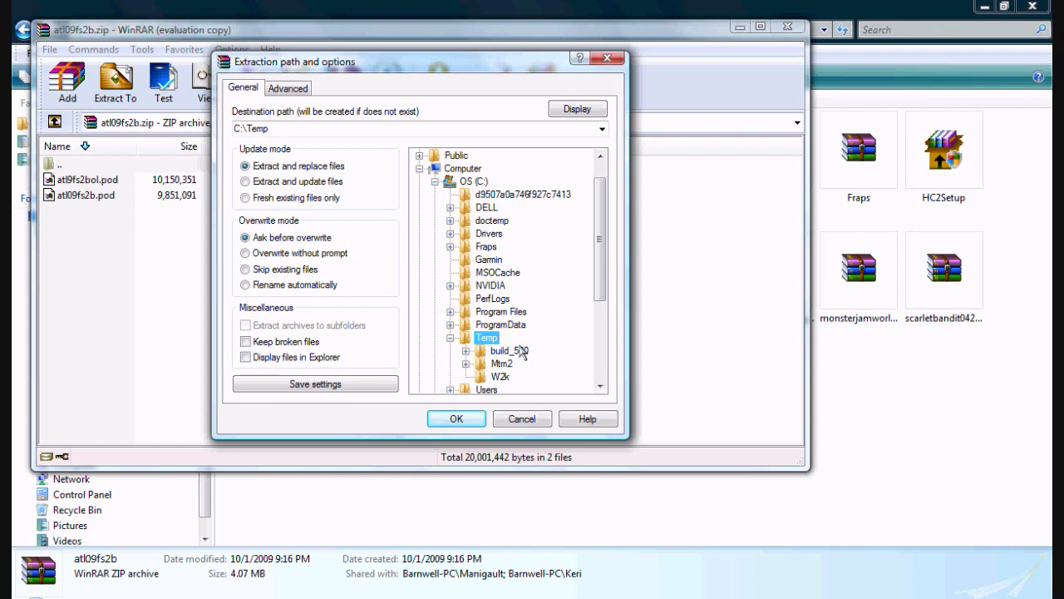
{"action": "left_click", "coordinate": [504, 350]}
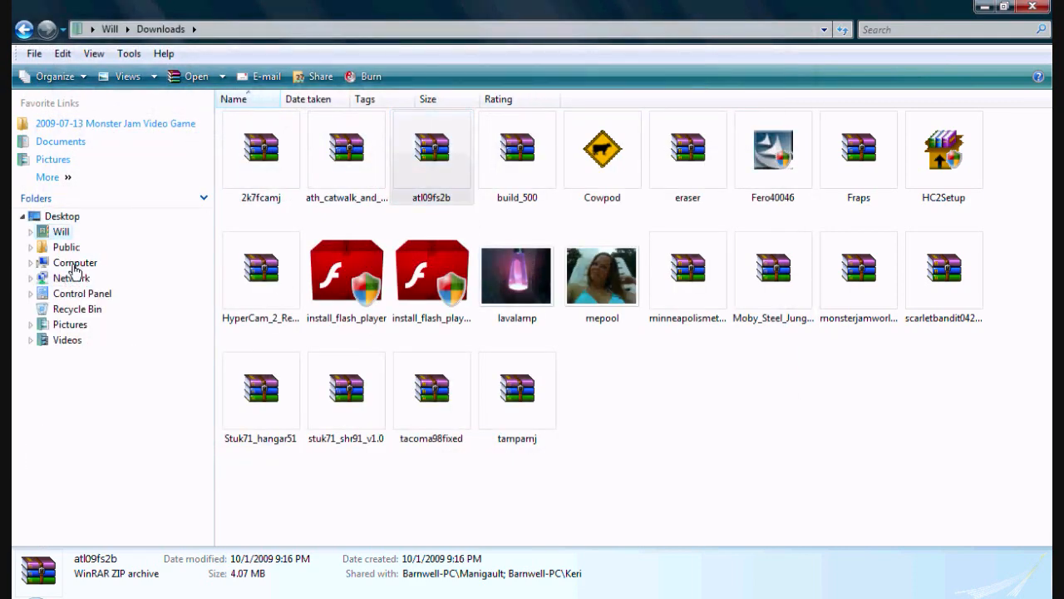
- Browse to C:\Temp\build_500\Resources and launch PodMount
{"action": "left_click", "coordinate": [74, 263]}
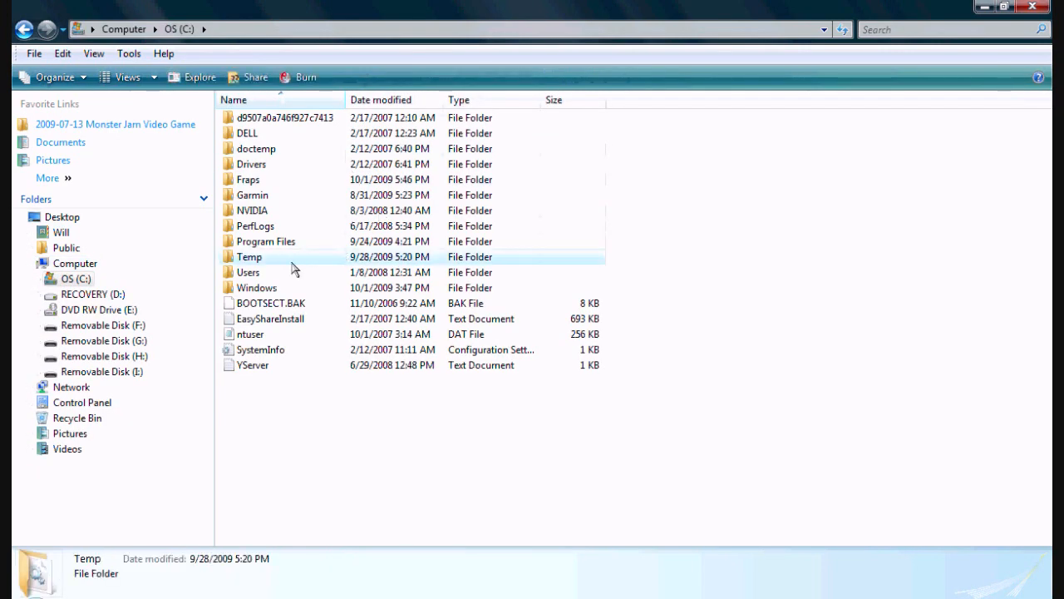
{"action": "double_click", "coordinate": [249, 256]}
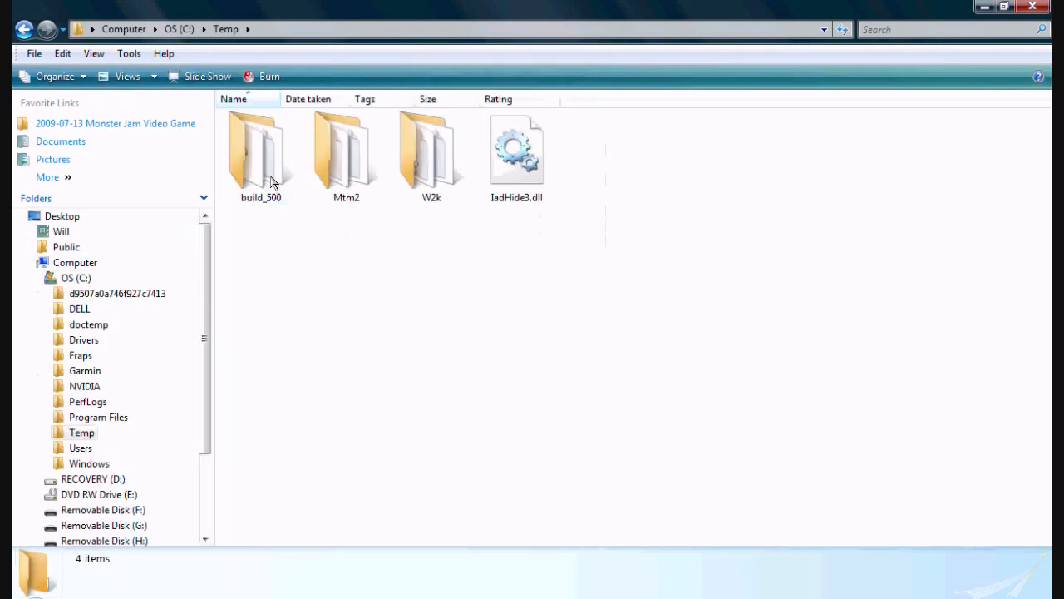
{"action": "double_click", "coordinate": [260, 149]}
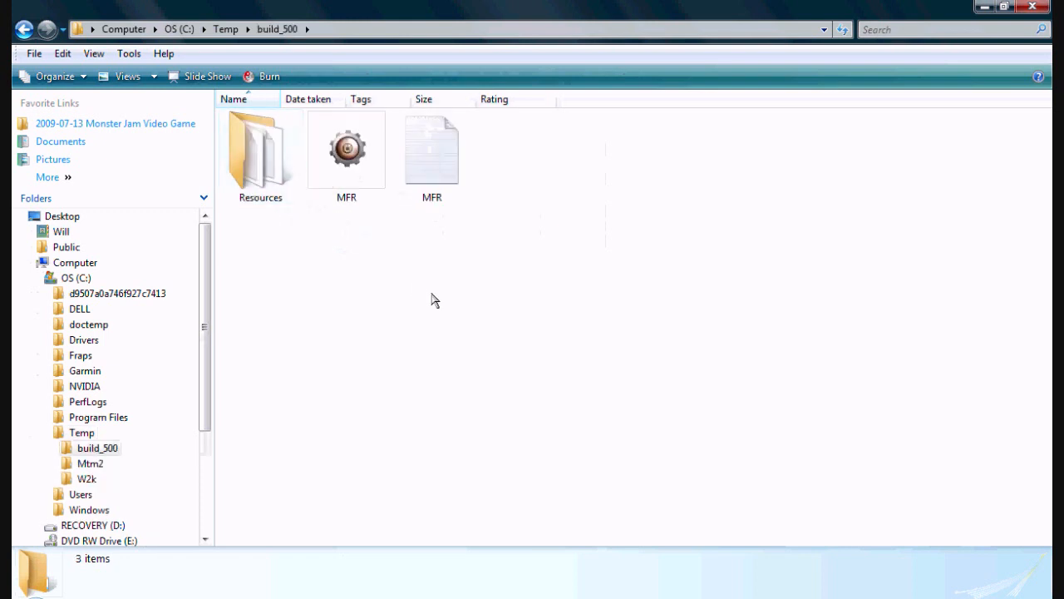
{"action": "double_click", "coordinate": [261, 149]}
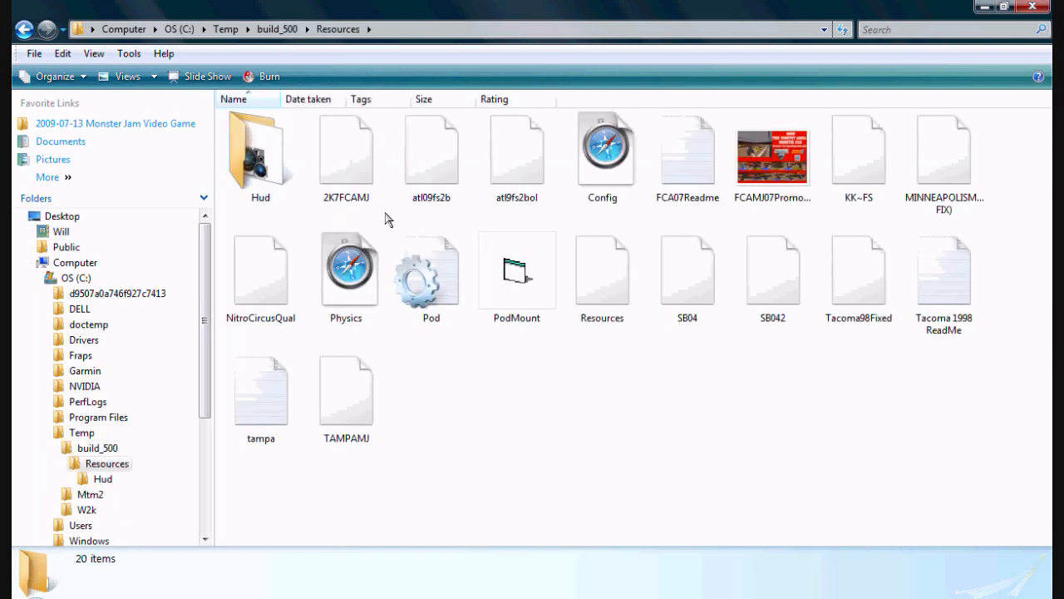
{"action": "mouse_move", "coordinate": [494, 291]}
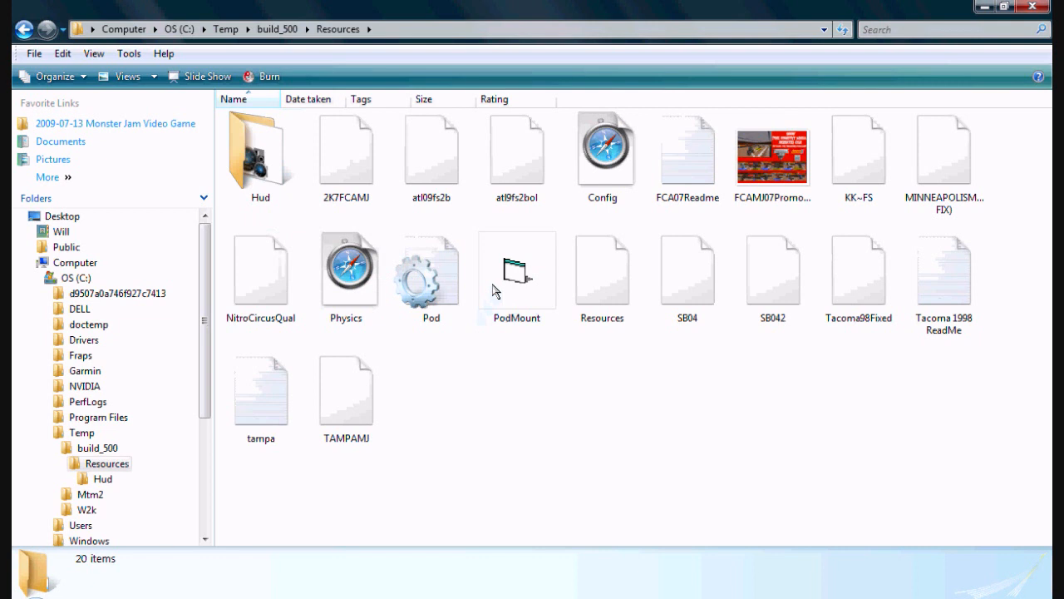
{"action": "double_click", "coordinate": [517, 269]}
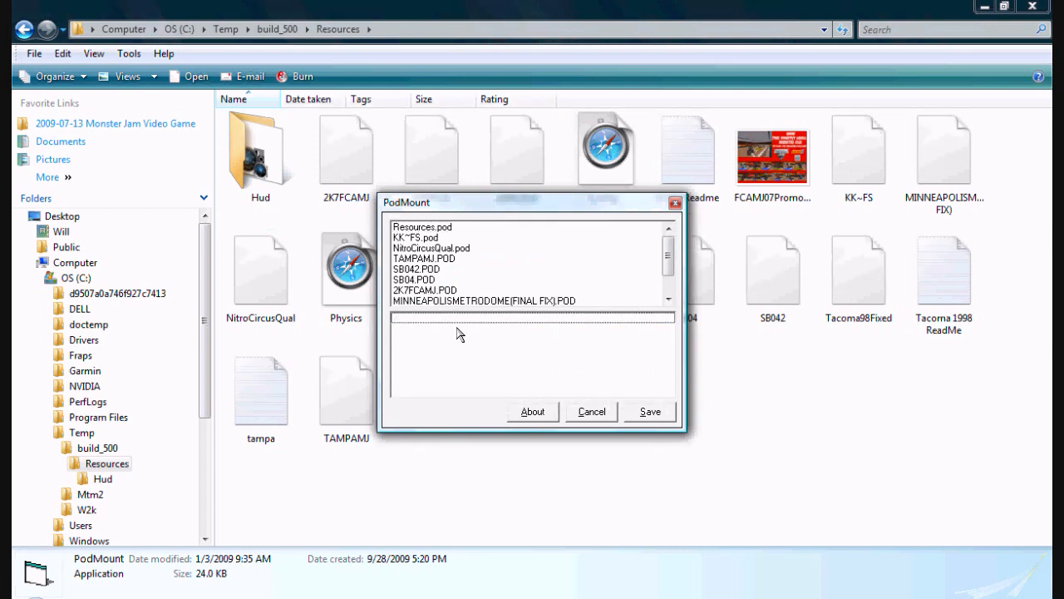
- Check that the atl09fs2b pods are listed in PodMount, then save the pod list
{"action": "scroll", "scroll_direction": "down", "scroll_amount": 3}
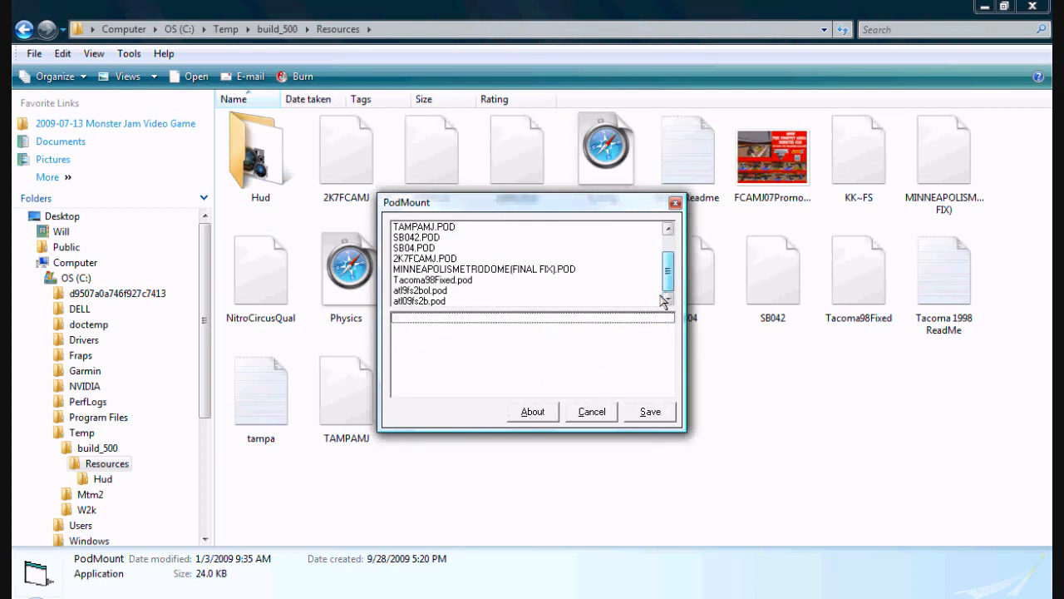
{"action": "left_click", "coordinate": [592, 412]}
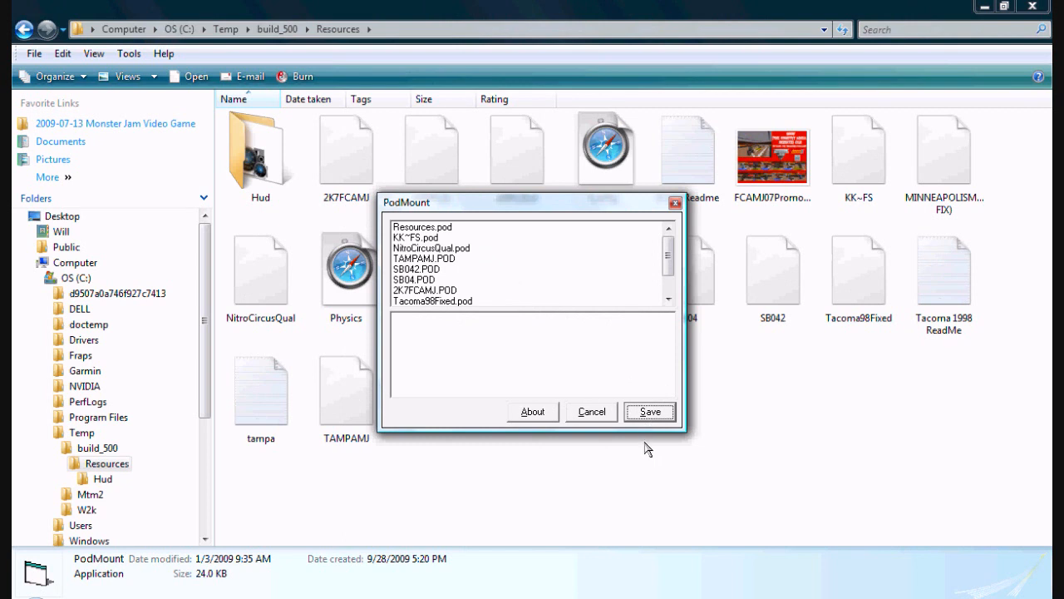
{"action": "mouse_move", "coordinate": [669, 229]}
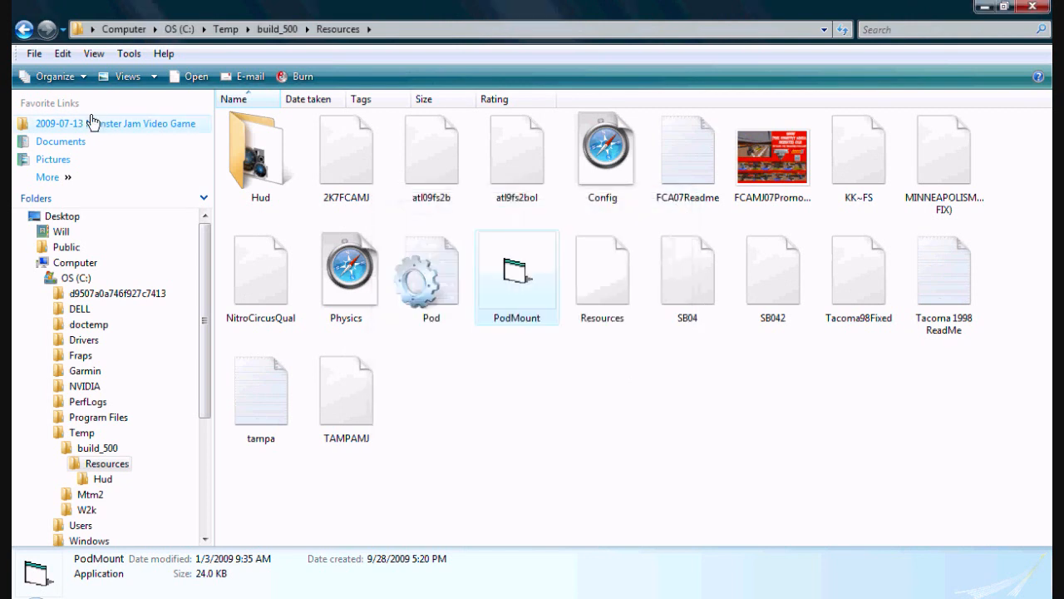
- Launch MFR from build_500, verify tracks ATL9FS20.SIT and ATL9FS2.SIT, close it, and return to Temp
{"action": "left_click", "coordinate": [277, 29]}
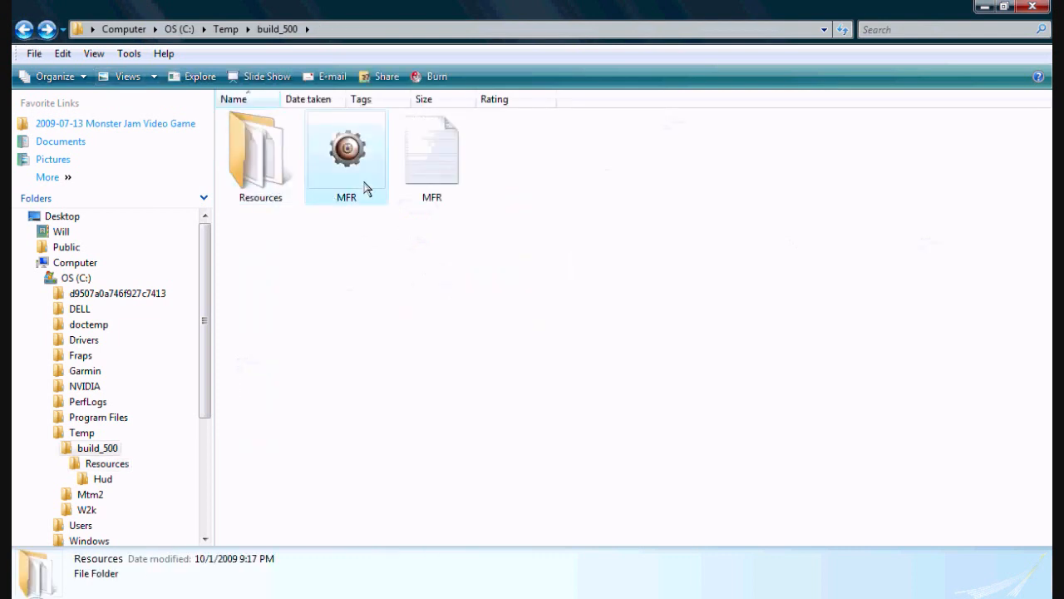
{"action": "double_click", "coordinate": [346, 150]}
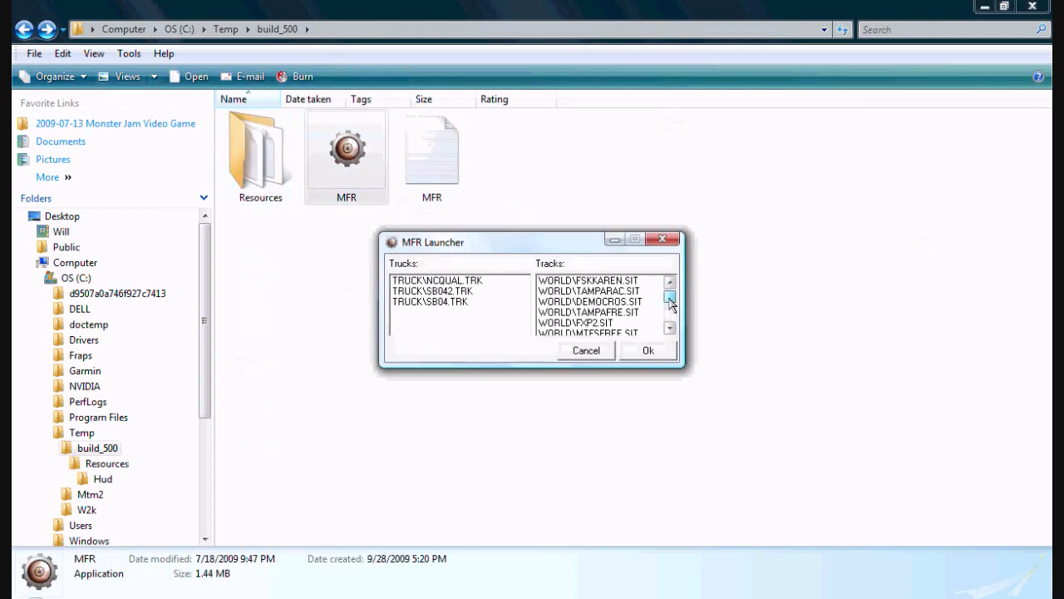
{"action": "left_click", "coordinate": [669, 303]}
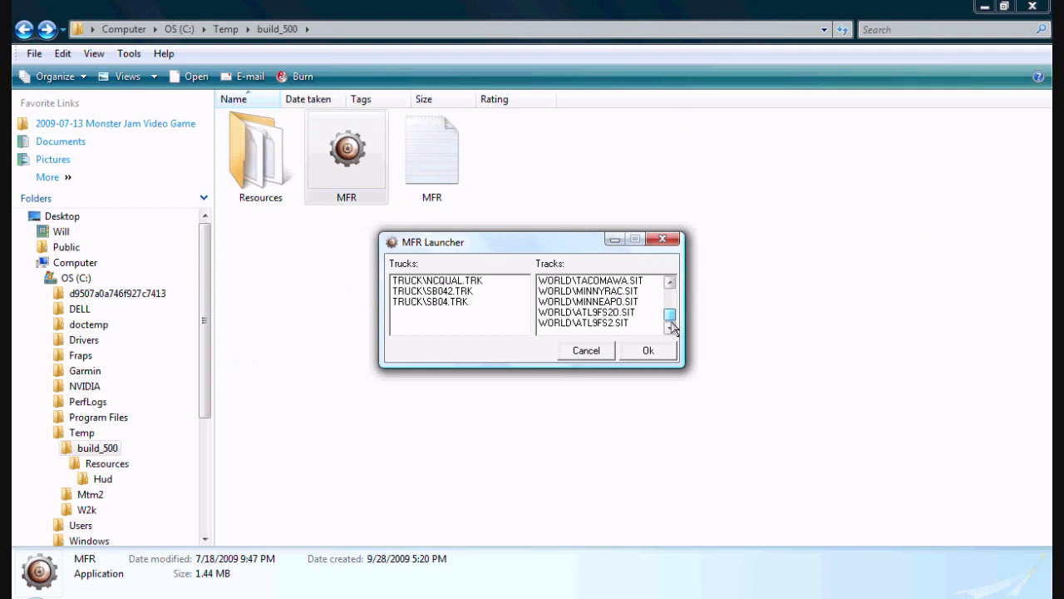
{"action": "left_click", "coordinate": [590, 302]}
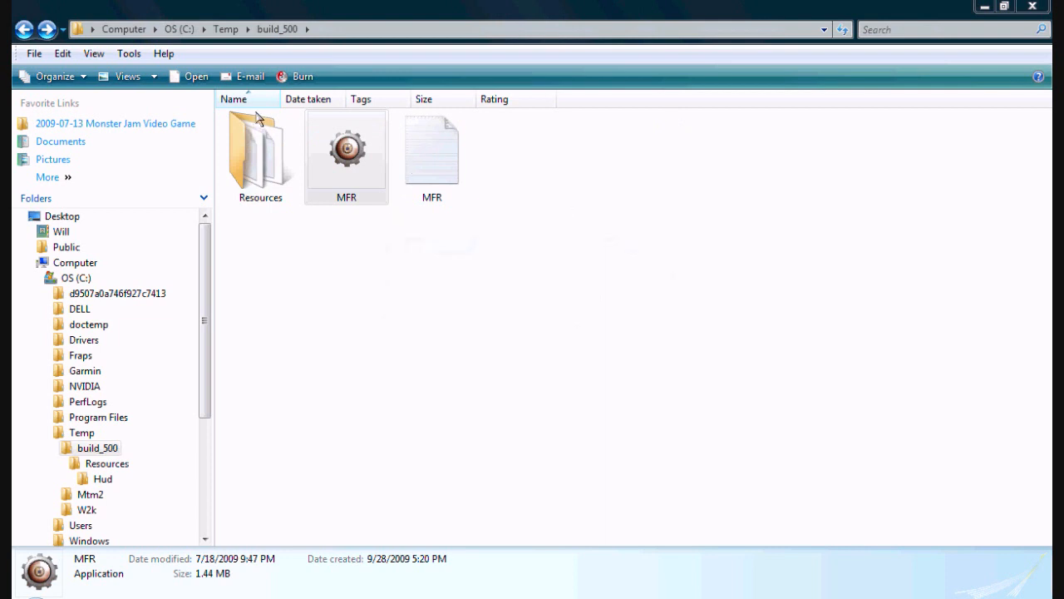
{"action": "left_click", "coordinate": [23, 26]}
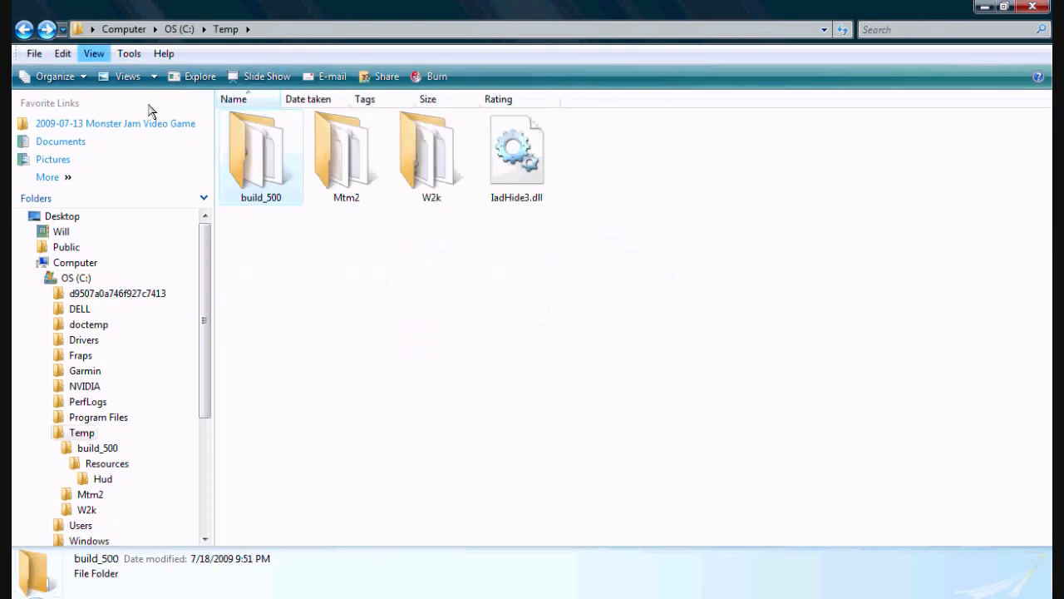
- Open the Mtm2 folder and launch Cowpod
{"action": "double_click", "coordinate": [346, 154]}
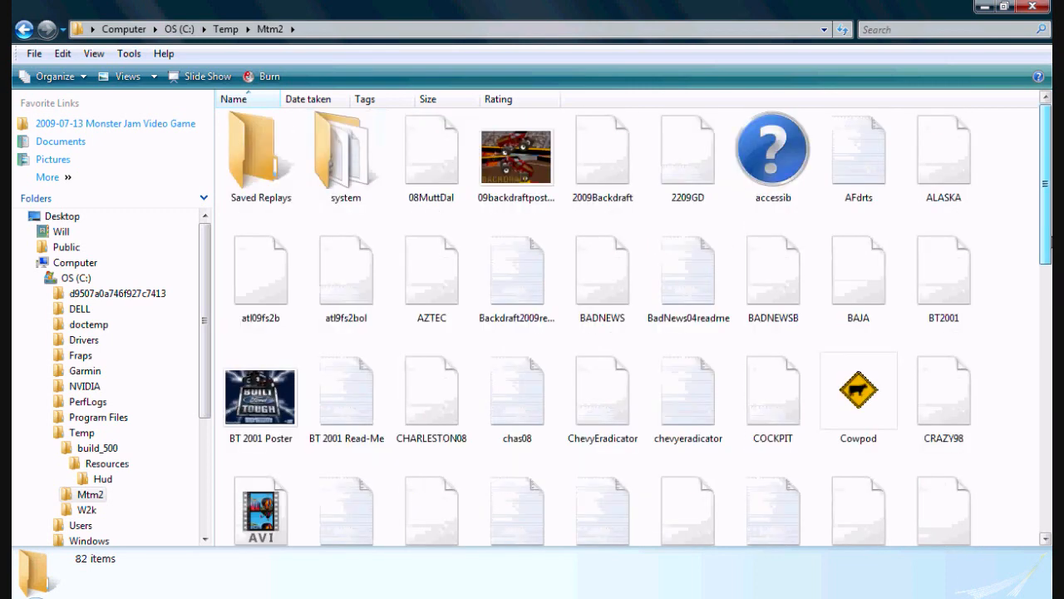
{"action": "mouse_move", "coordinate": [300, 286]}
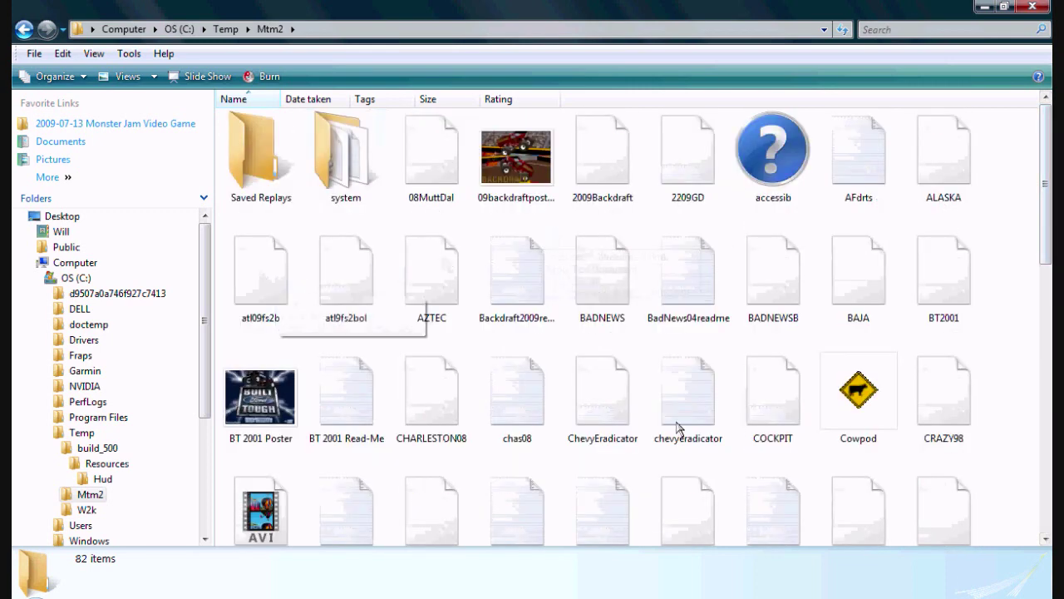
{"action": "double_click", "coordinate": [858, 391]}
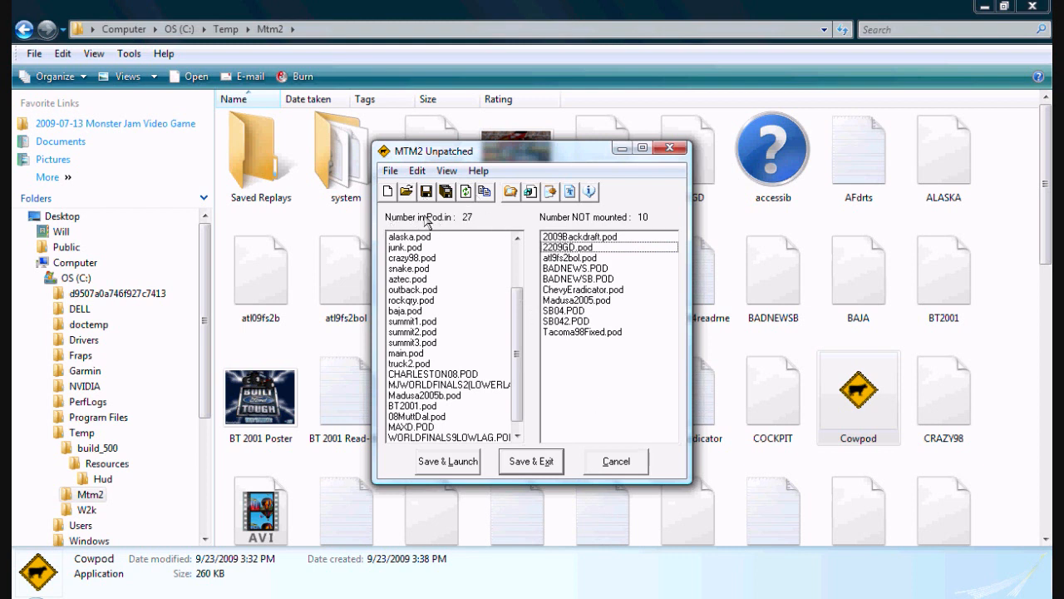
- Scroll Cowpod's mounted list to confirm atl09fs2b.pod, then close Cowpod without changes
{"action": "scroll", "scroll_direction": "down", "scroll_amount": 3}
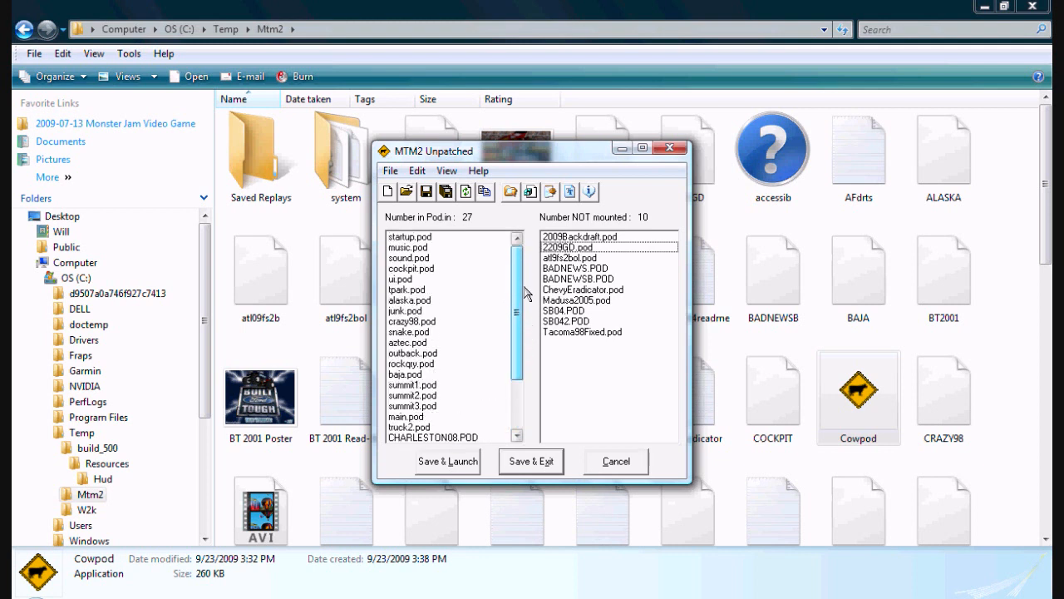
{"action": "scroll", "scroll_direction": "down", "scroll_amount": 3}
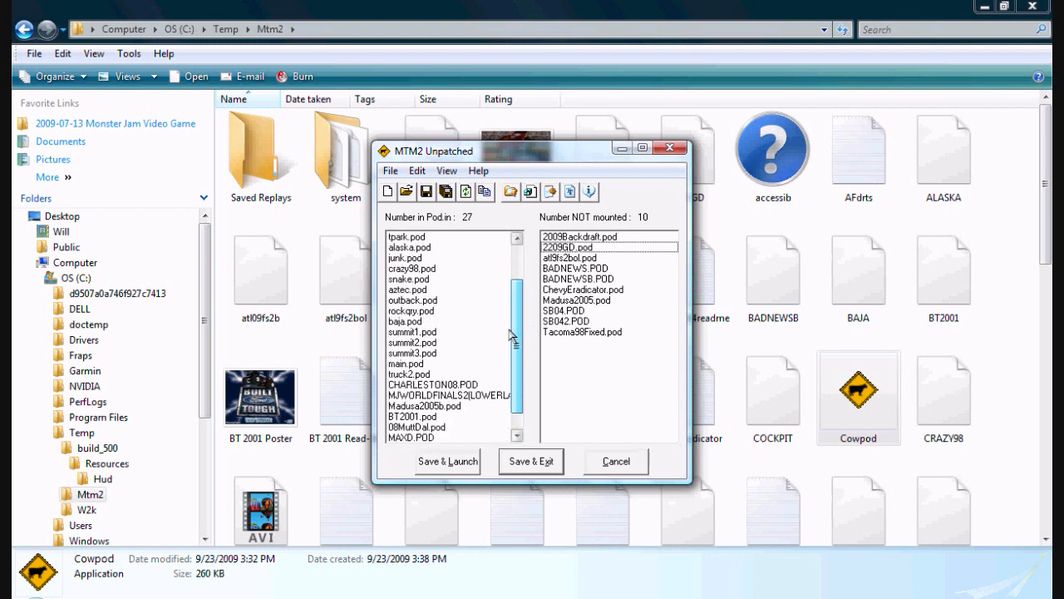
{"action": "scroll", "scroll_direction": "down", "scroll_amount": 3}
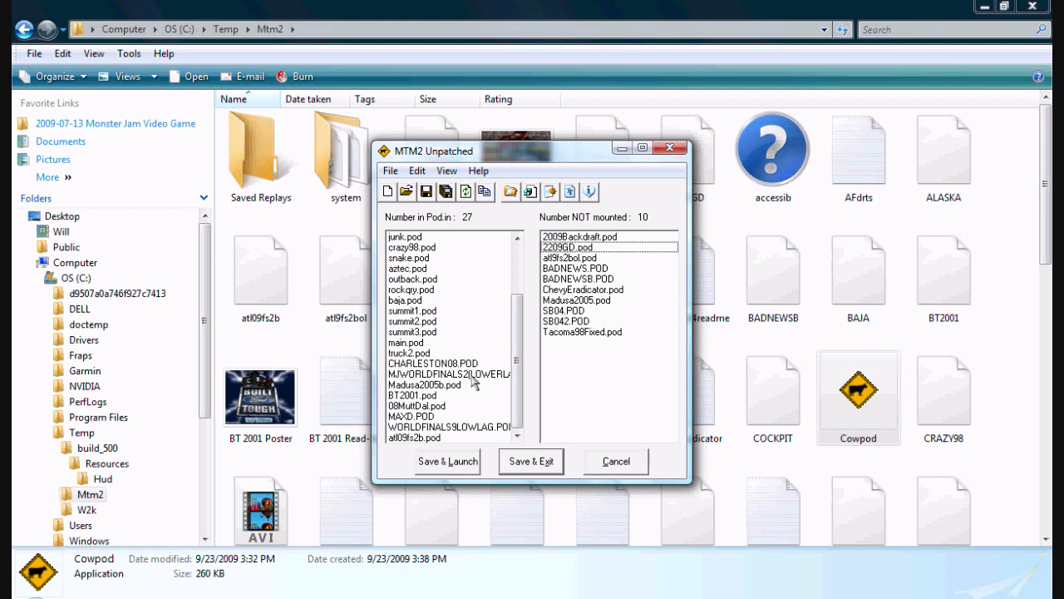
{"action": "mouse_move", "coordinate": [466, 436]}
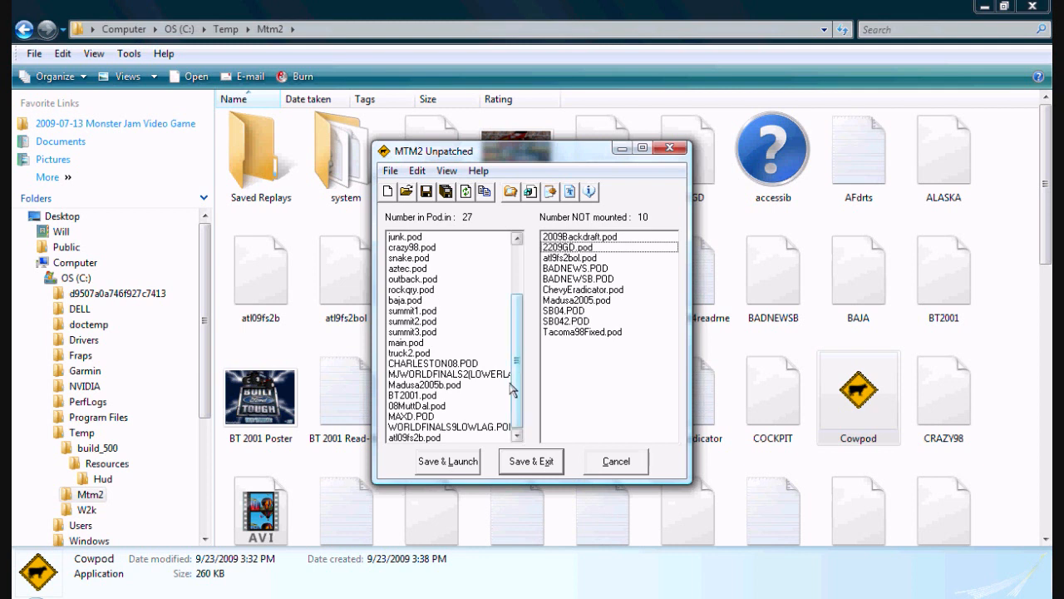
{"action": "mouse_move", "coordinate": [590, 426]}
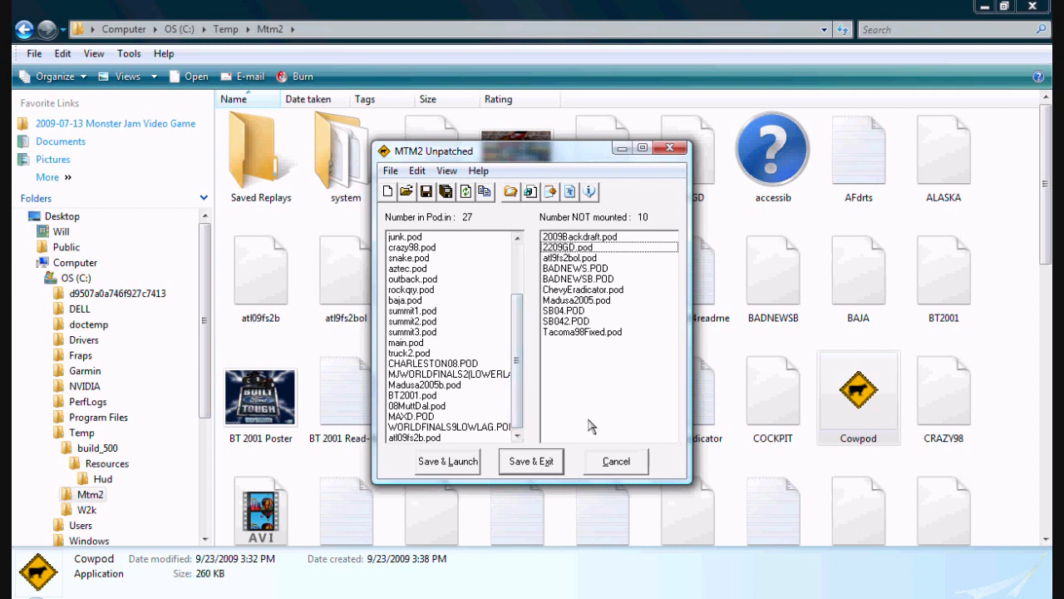
{"action": "mouse_move", "coordinate": [612, 306]}
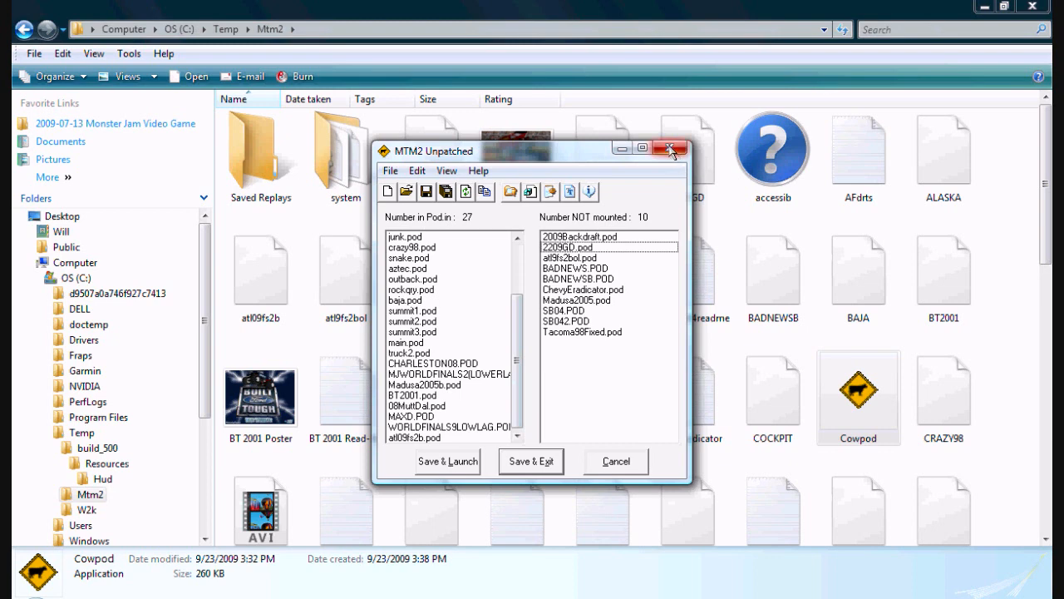
{"action": "left_click", "coordinate": [672, 148]}
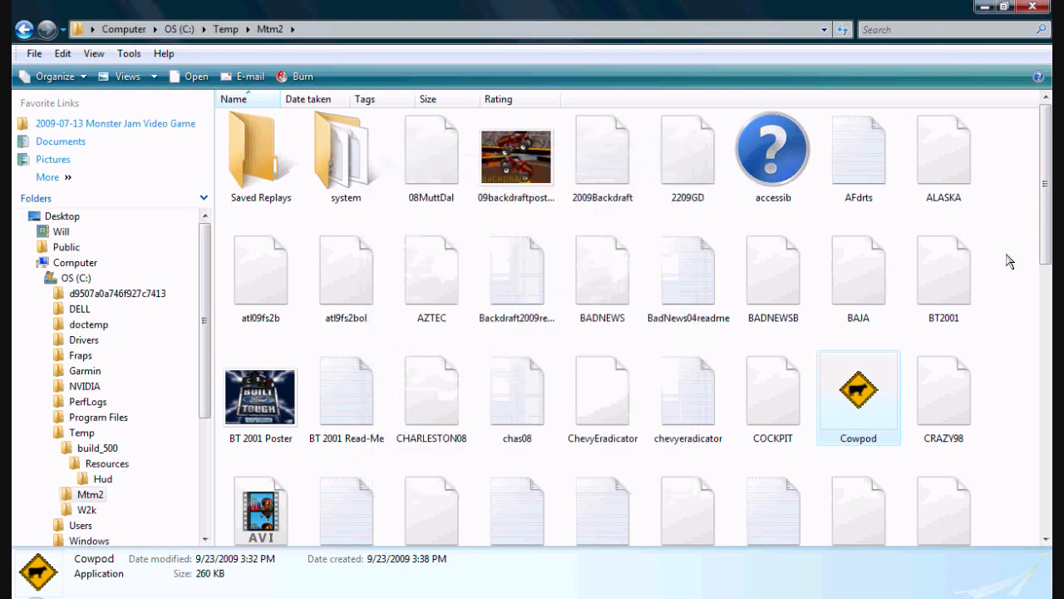
- Scroll through Mtm2, then go back up through OS (C:) to the Computer drive list
{"action": "scroll", "scroll_direction": "down", "scroll_amount": 3}
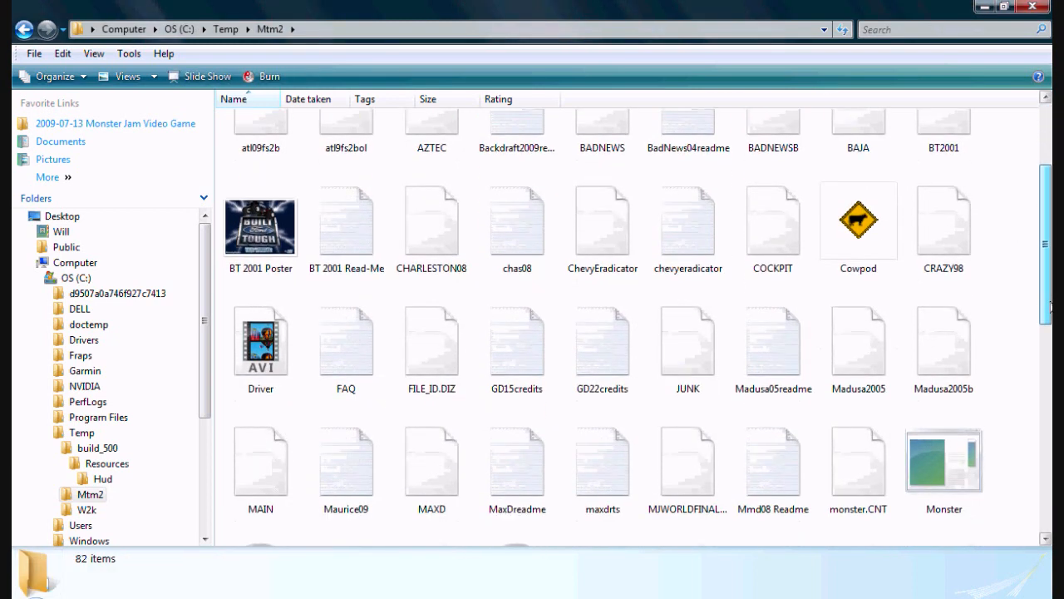
{"action": "scroll", "scroll_direction": "down", "scroll_amount": 3}
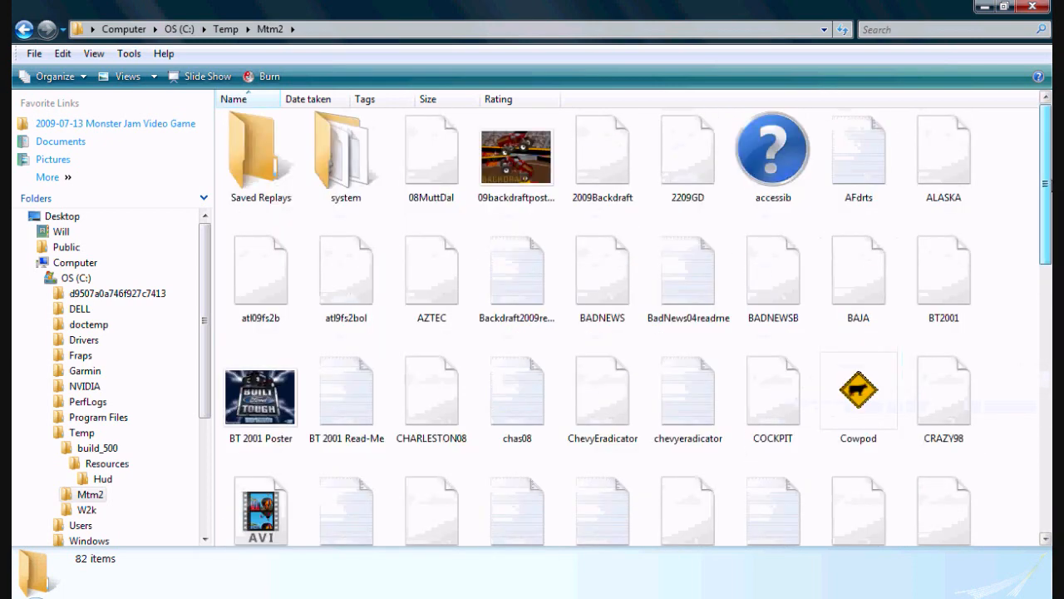
{"action": "left_click", "coordinate": [23, 25]}
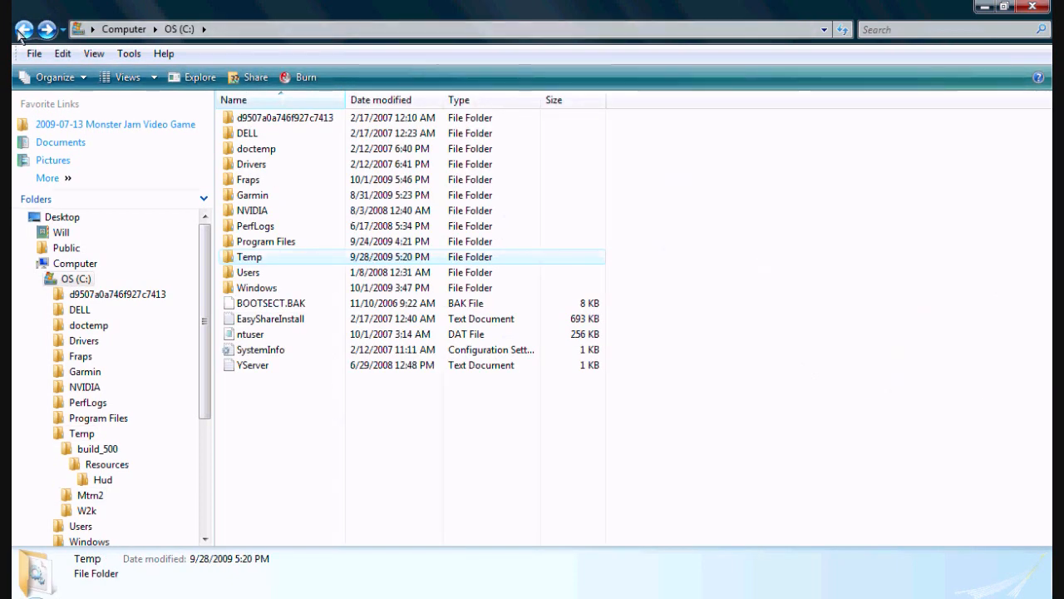
{"action": "left_click", "coordinate": [17, 27]}
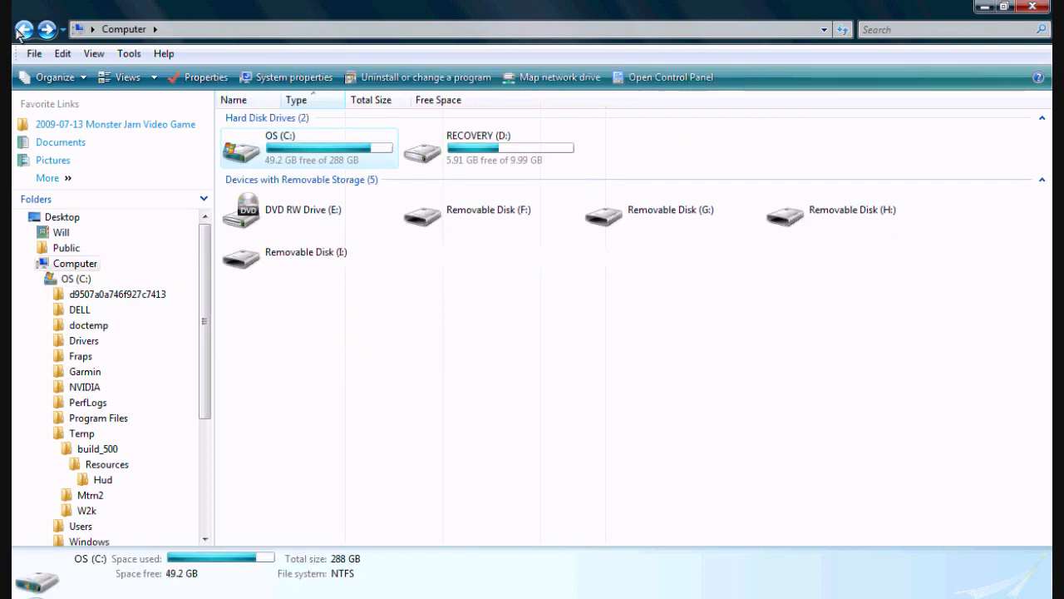